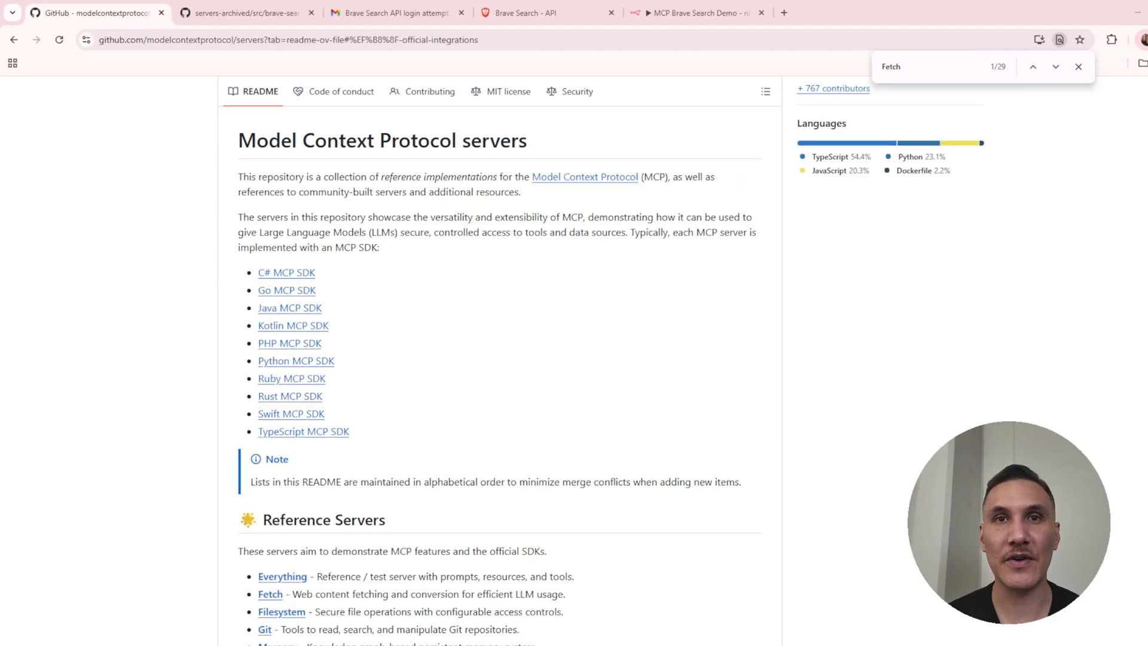
Scroll the MCP servers README to the archived Brave Search entry, then switch to the empty n8n workflow.
scroll("down", 3)
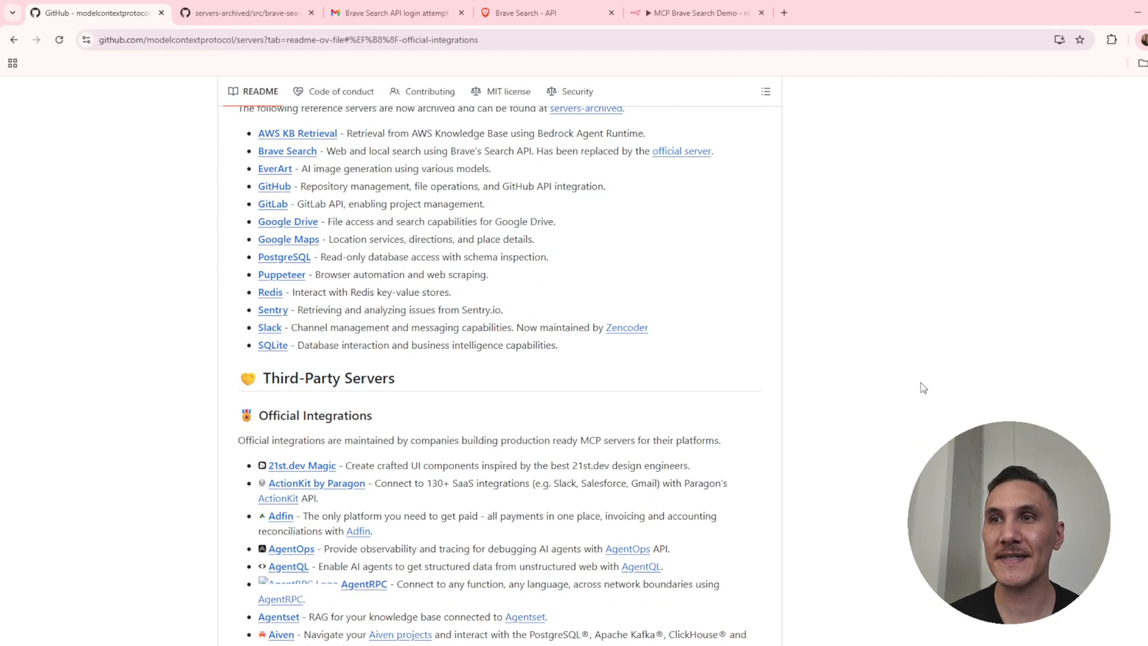
scroll("down", 3)
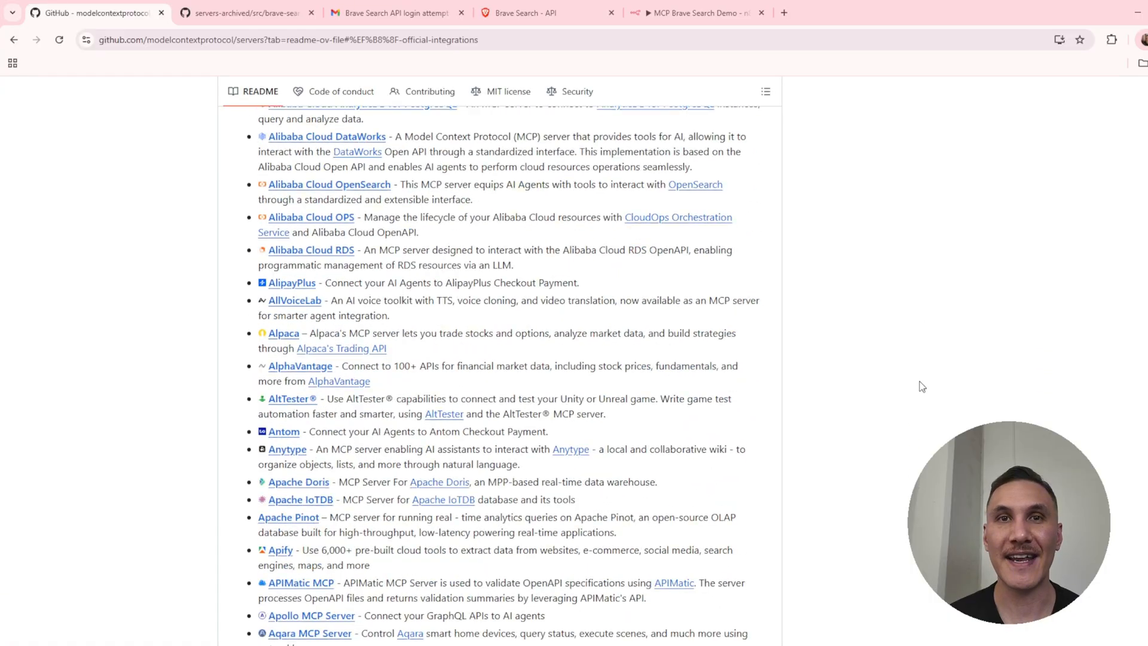
scroll("down", 3)
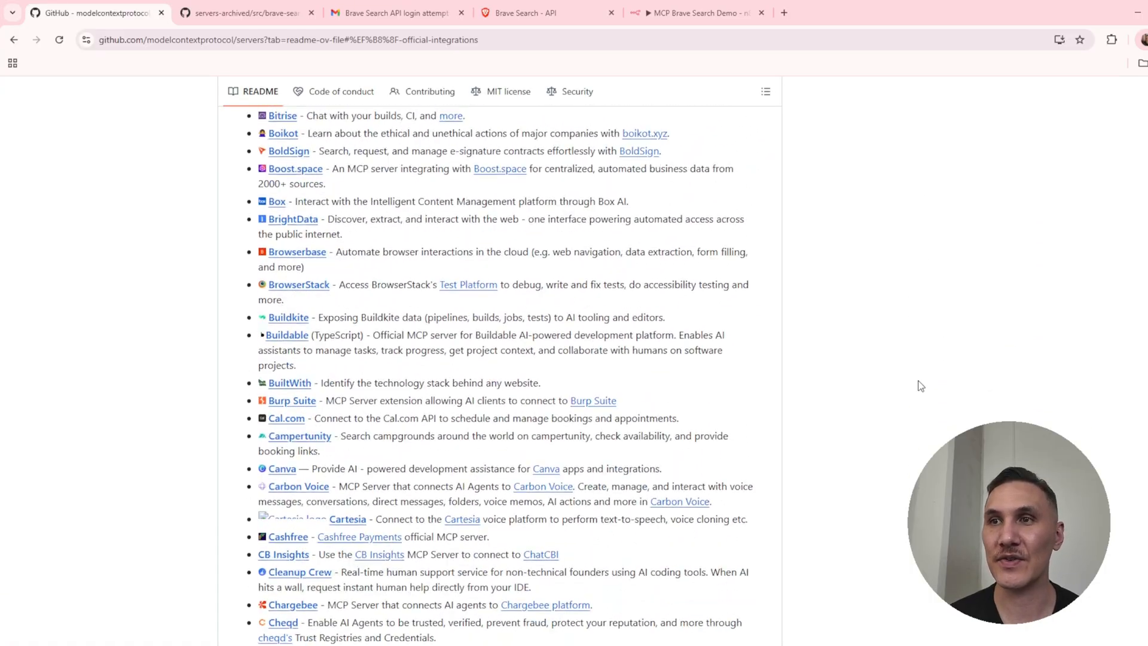
scroll("down", 3)
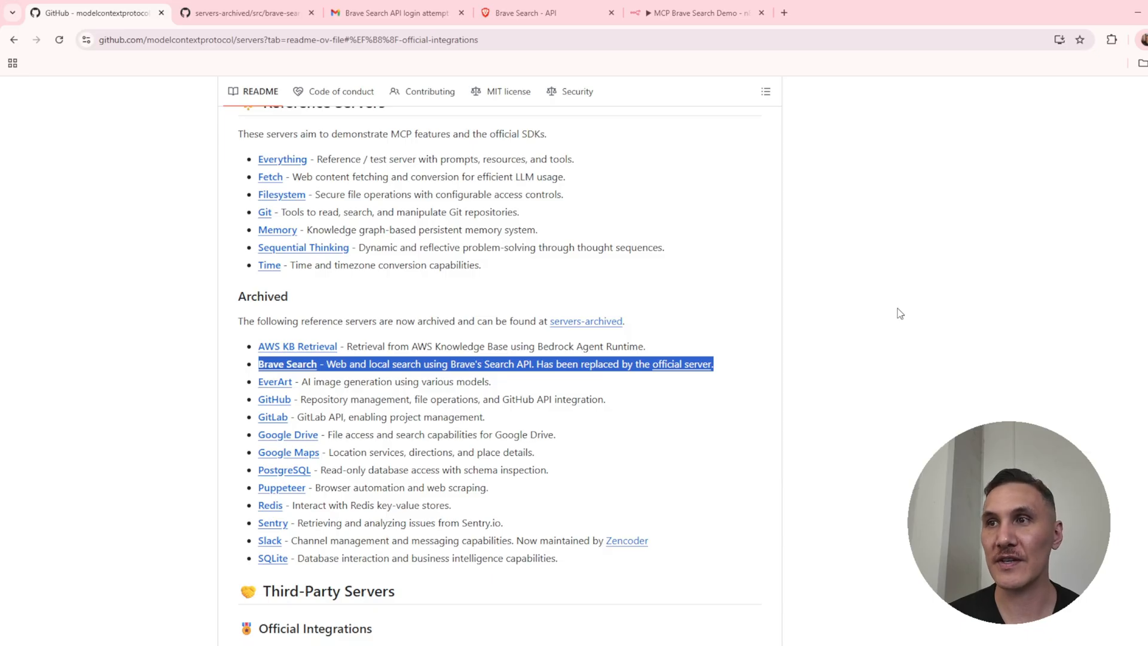
left_click(842, 12)
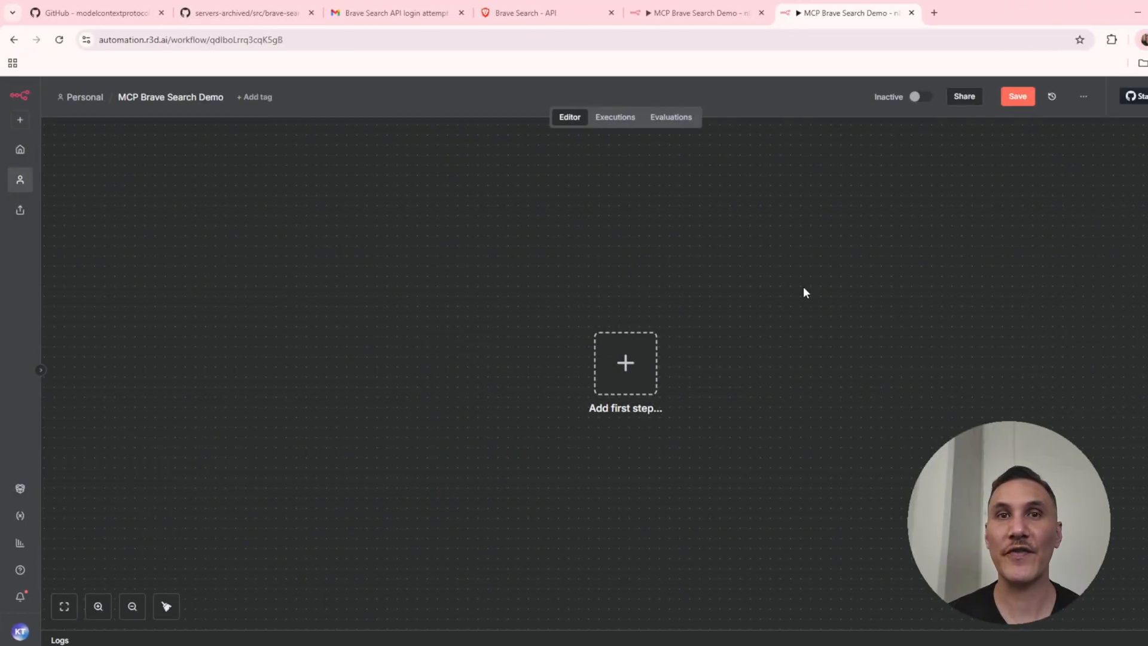
Add a 'When chat message received' trigger and connect an AI Agent node to it.
left_click(625, 362)
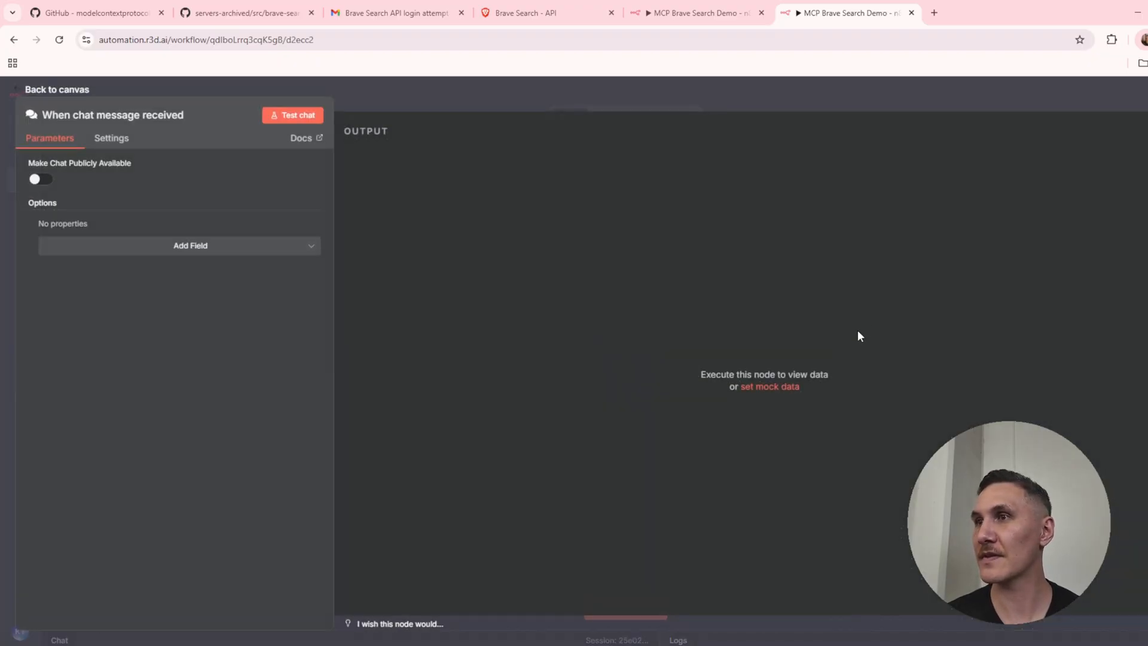
mouse_move(855, 328)
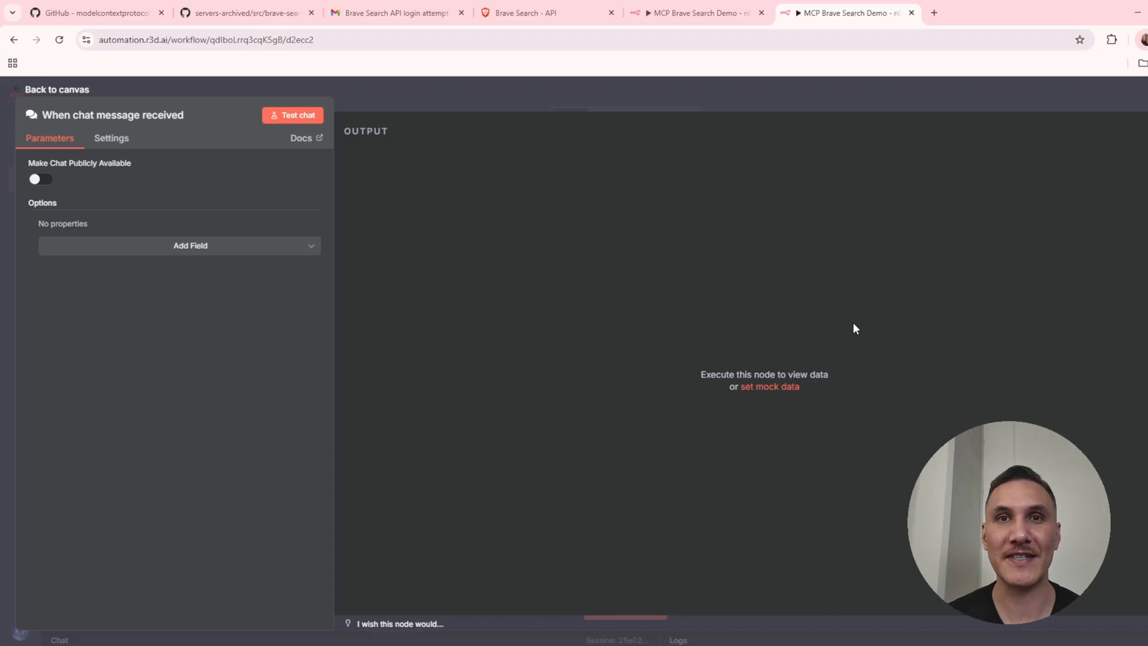
left_click(57, 89)
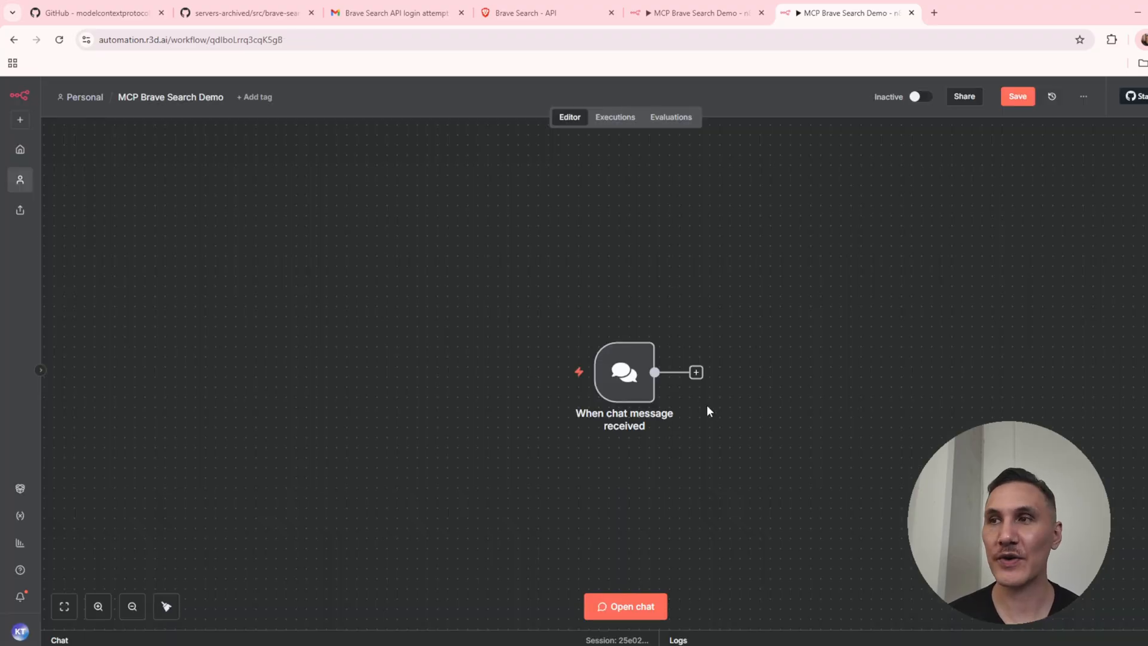
type("ai")
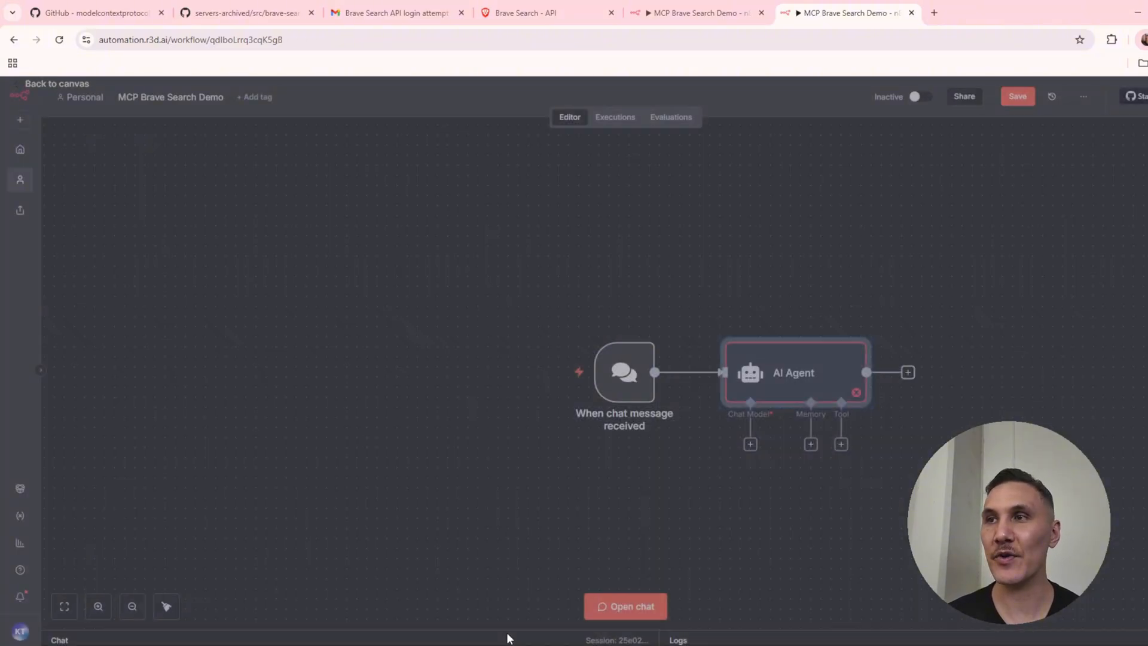
Attach an OpenAI Chat Model and a Simple Memory node to the AI Agent.
type("open")
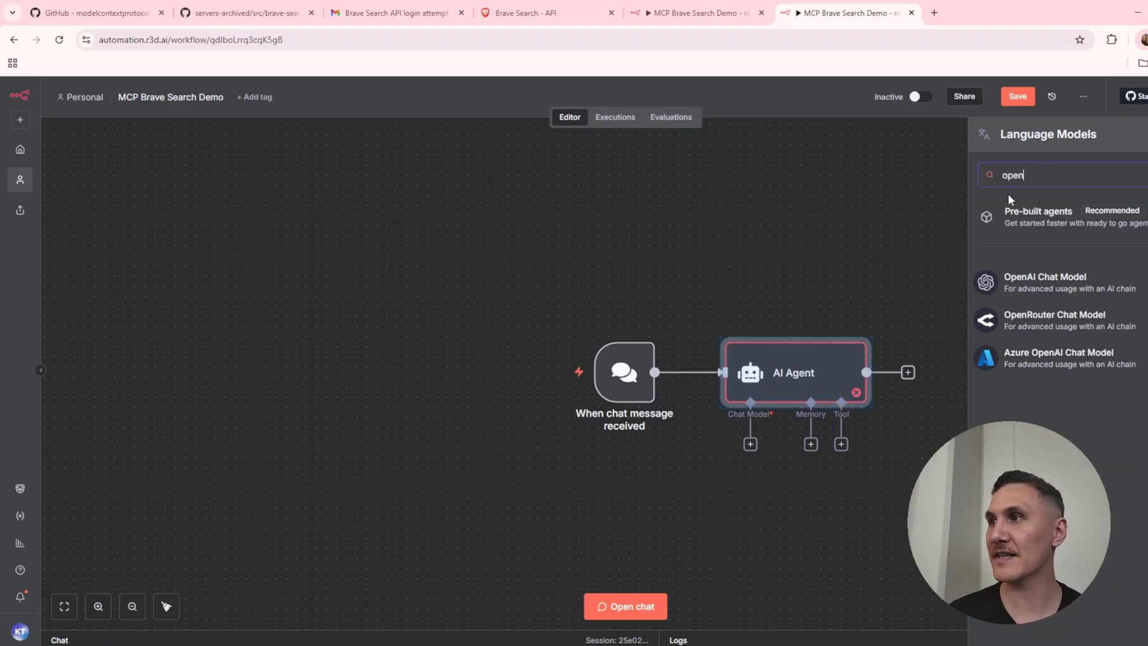
left_click(1045, 282)
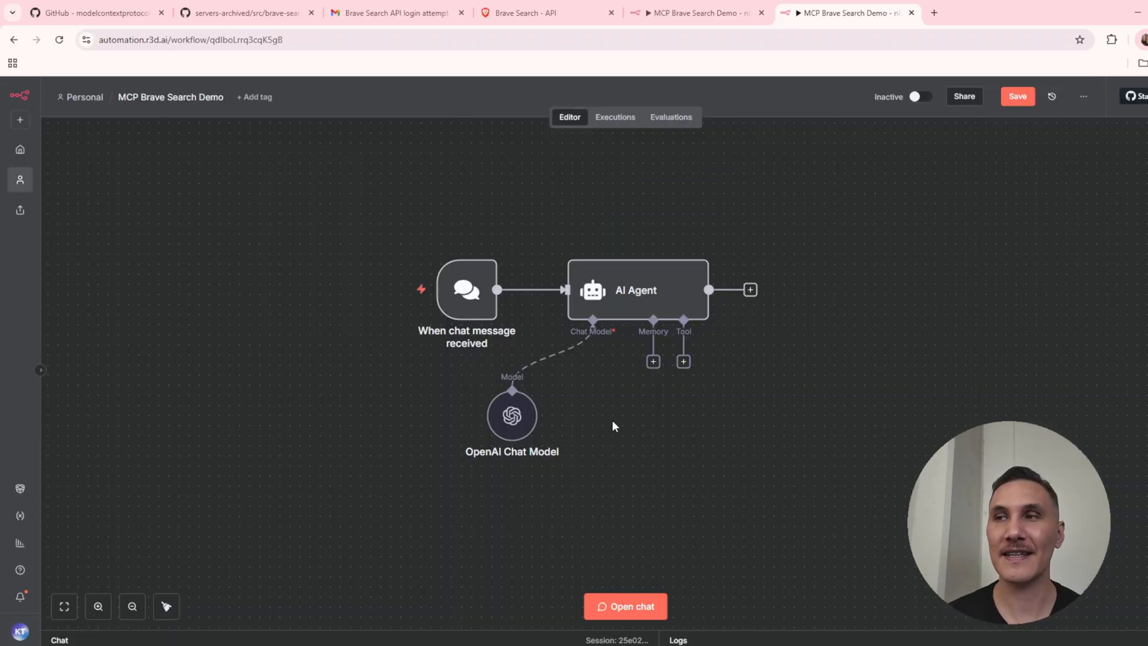
left_click(652, 361)
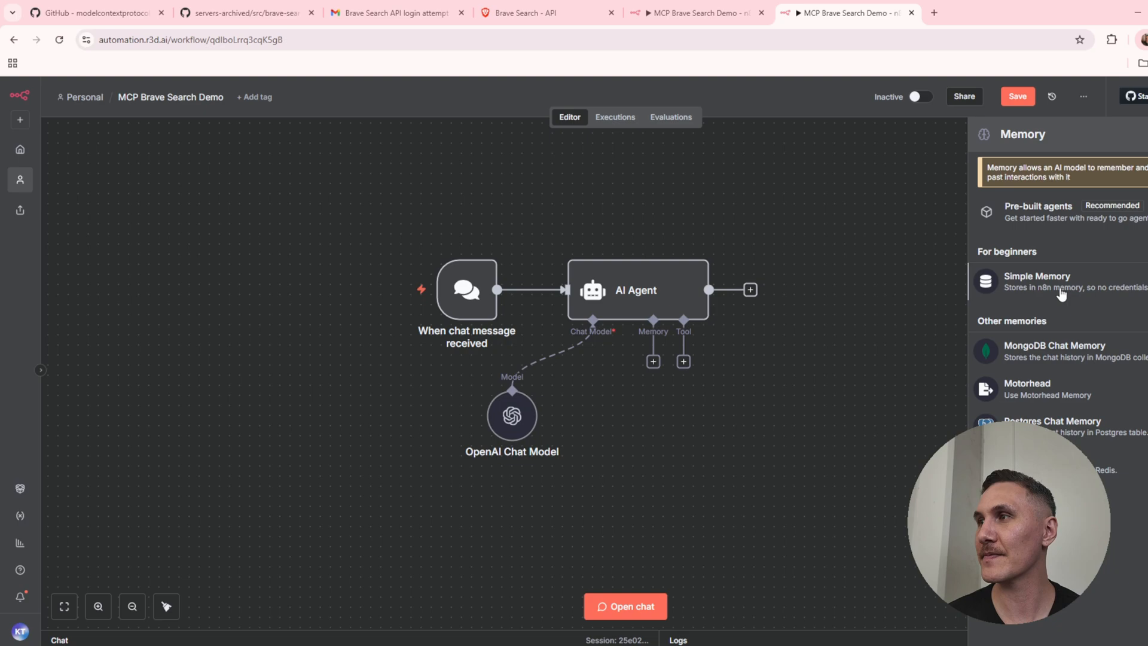
left_click(1036, 281)
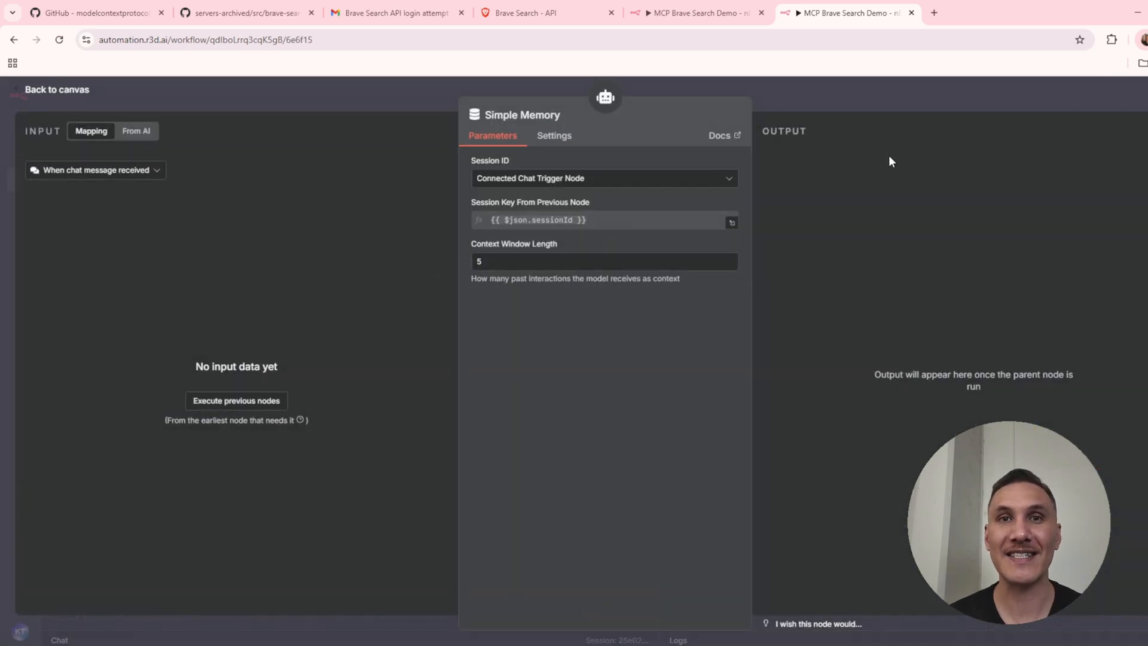
left_click(56, 90)
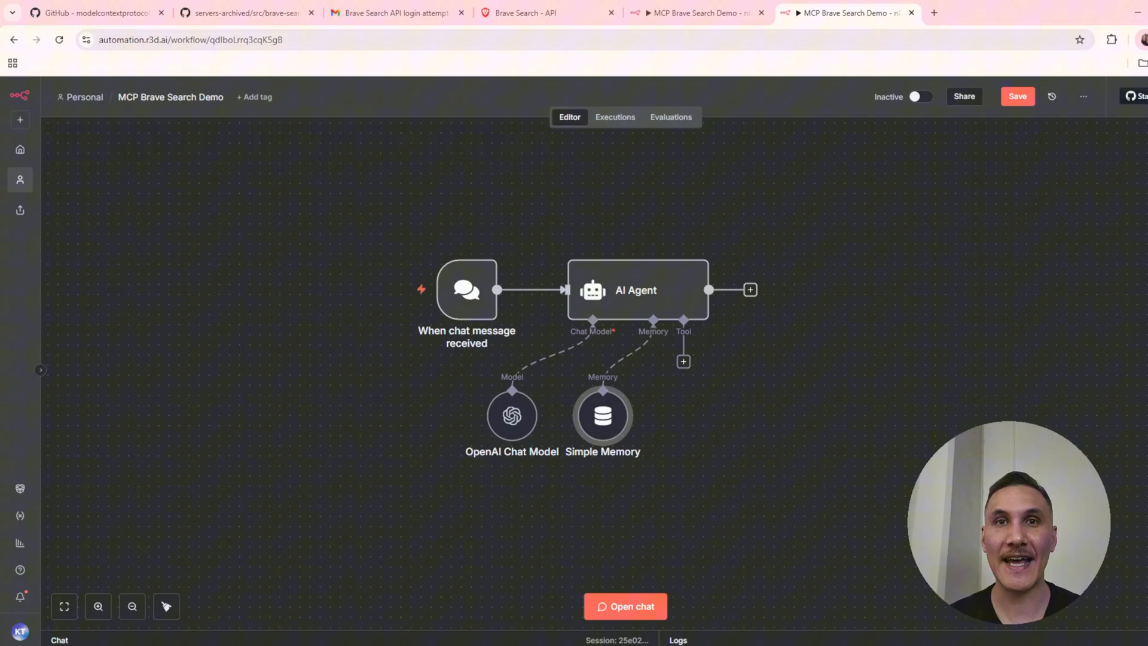
Review the n8n API key on the Brave Search dashboard and return to the n8n workflow.
left_click(527, 12)
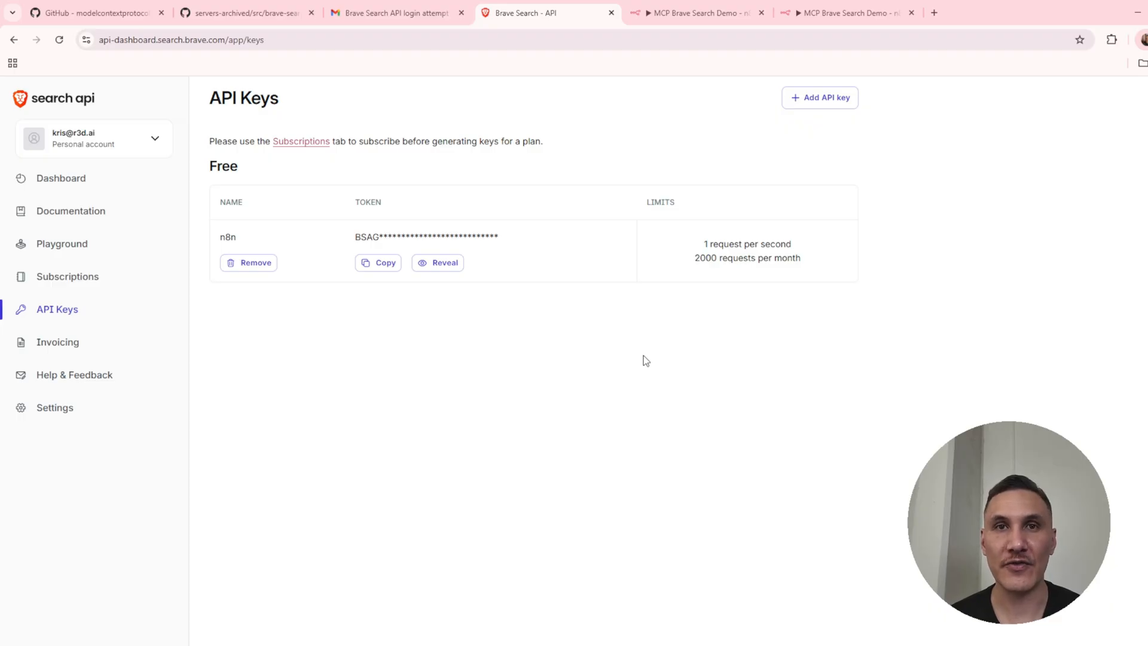
left_click(846, 12)
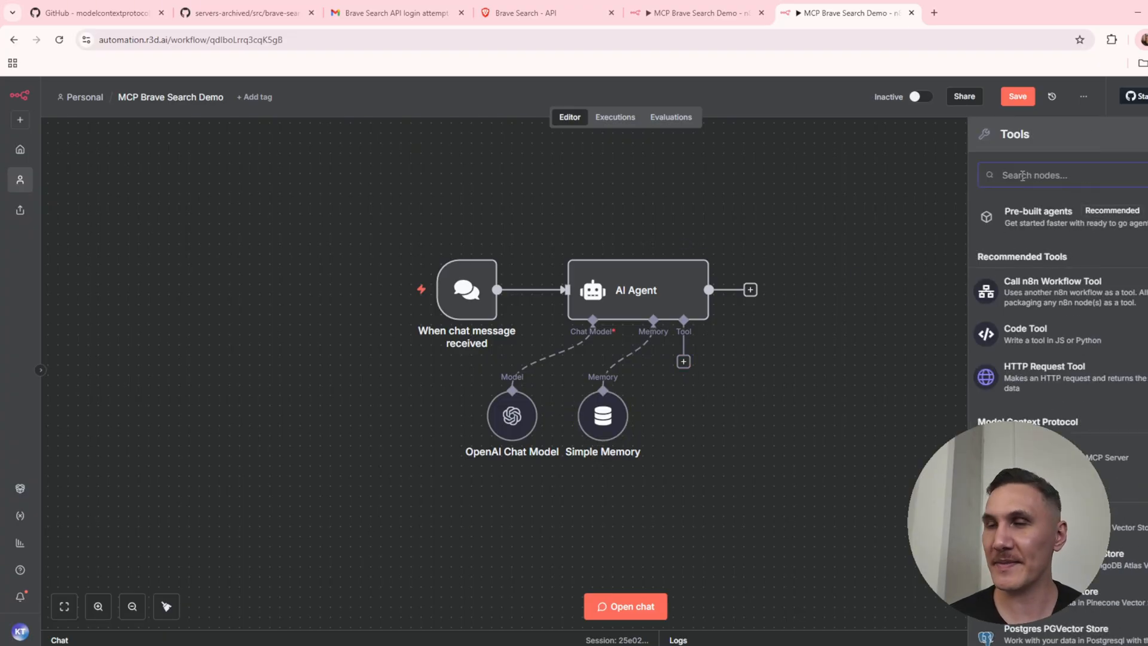
Add an MCP Client tool to the AI Agent with Operation left at List Tools.
type("mcp")
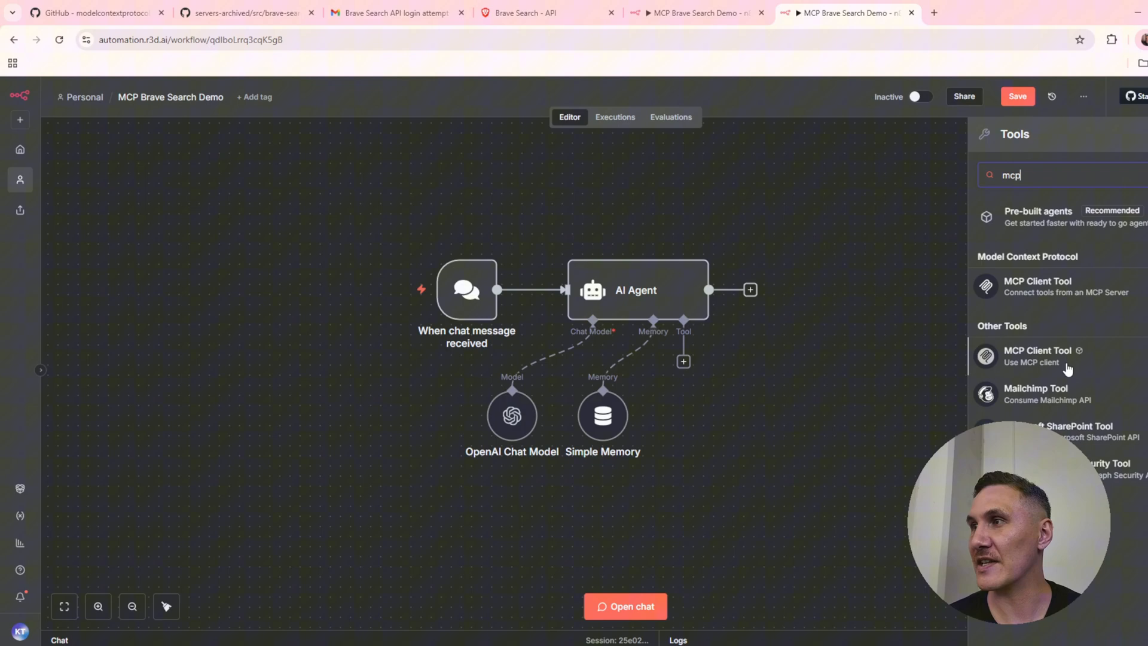
left_click(1038, 355)
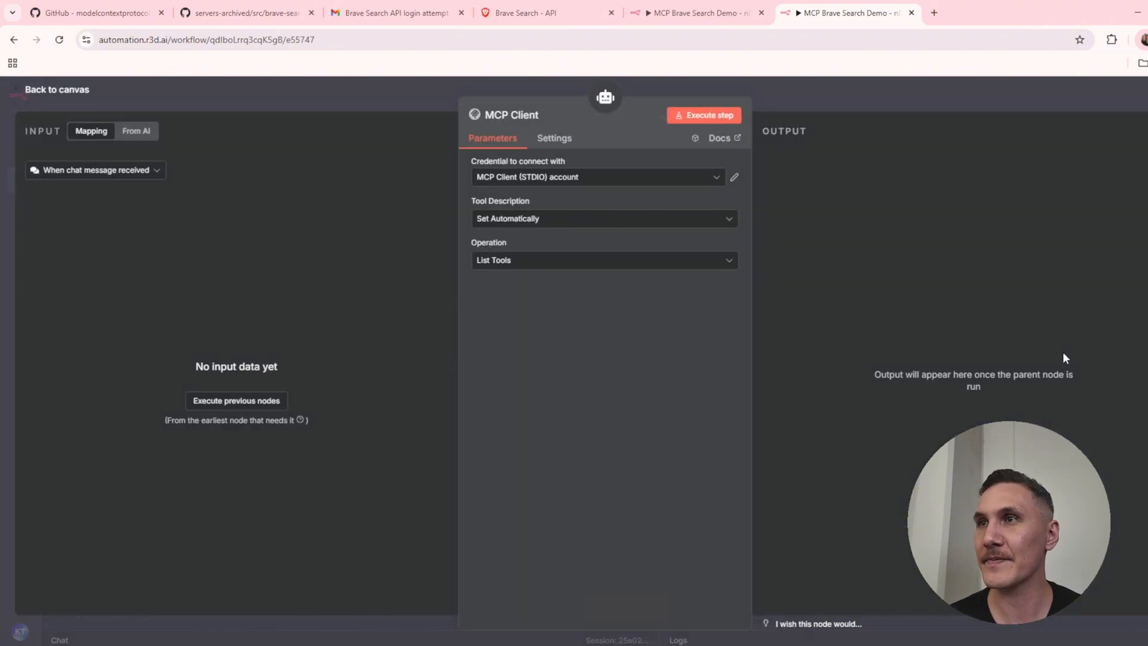
mouse_move(688, 293)
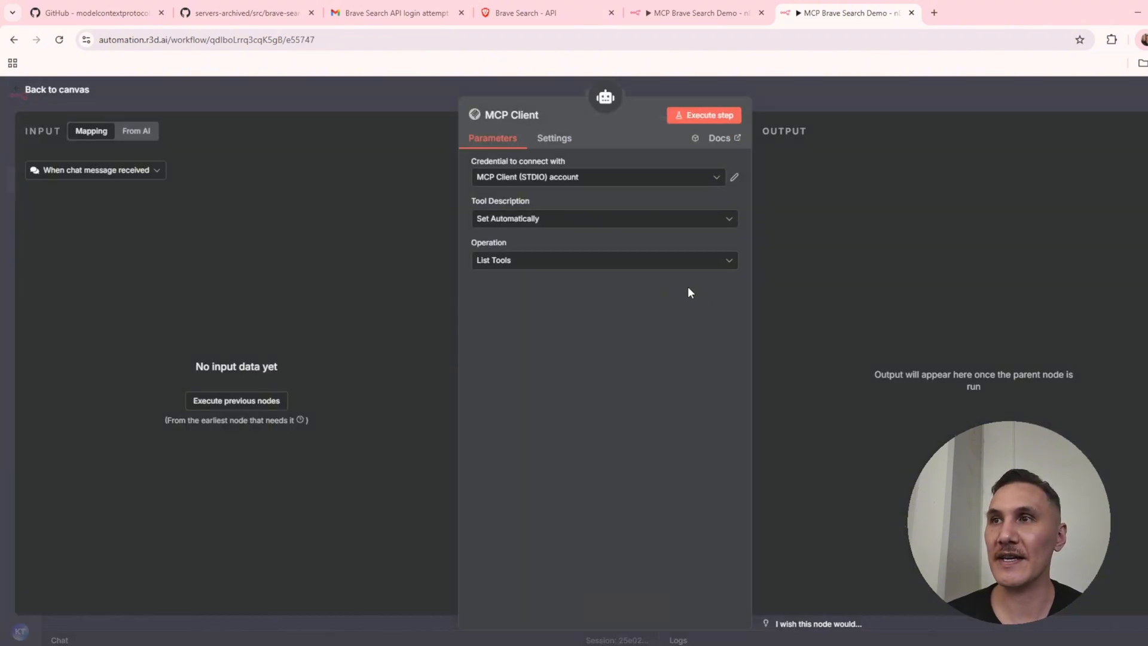
mouse_move(478, 280)
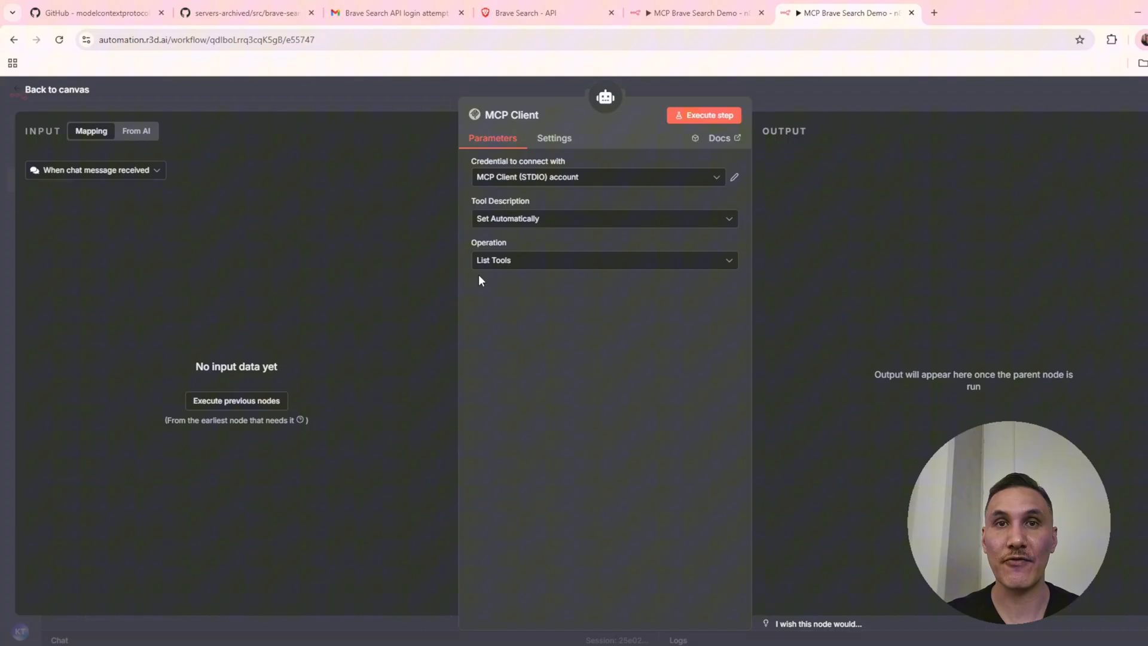
mouse_move(791, 300)
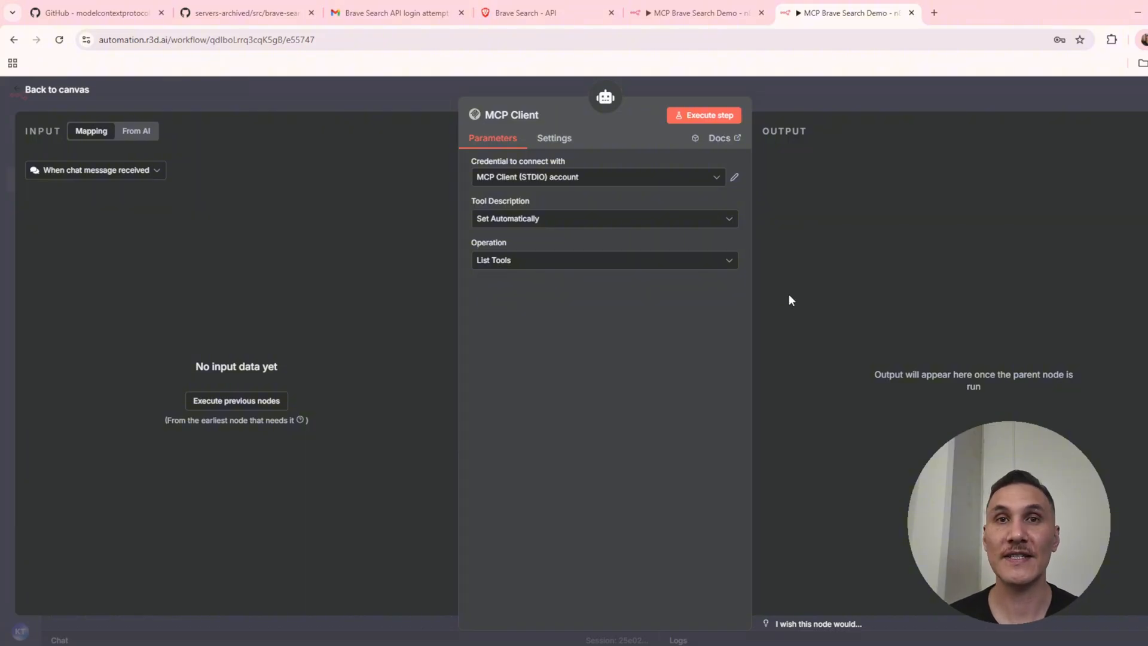
left_click(594, 177)
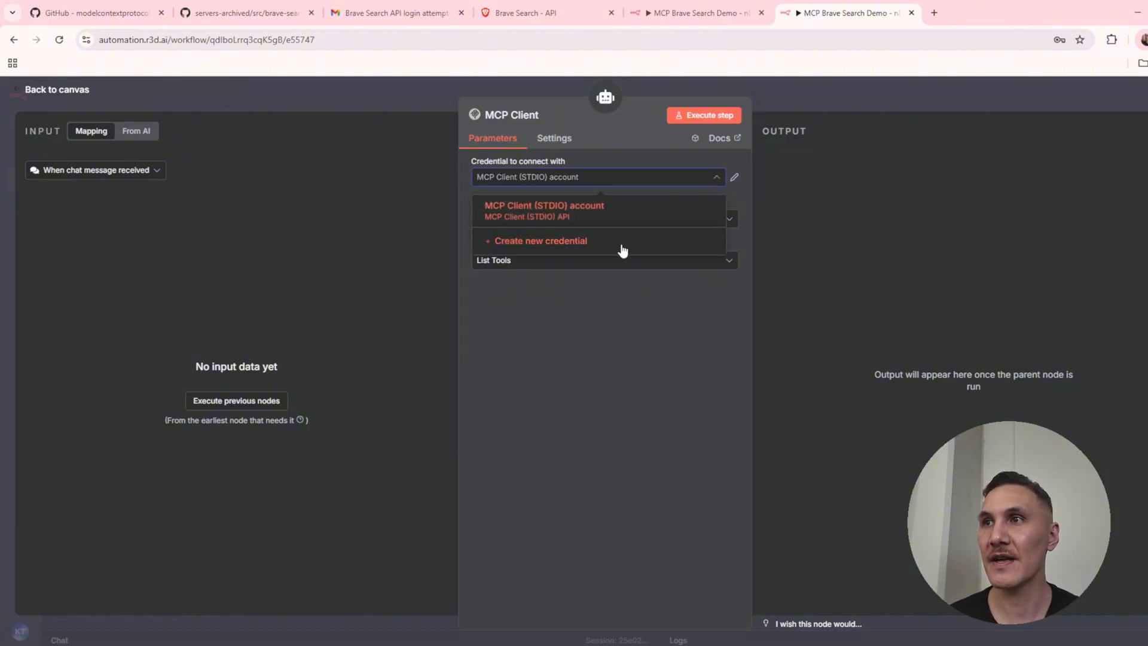
left_click(541, 240)
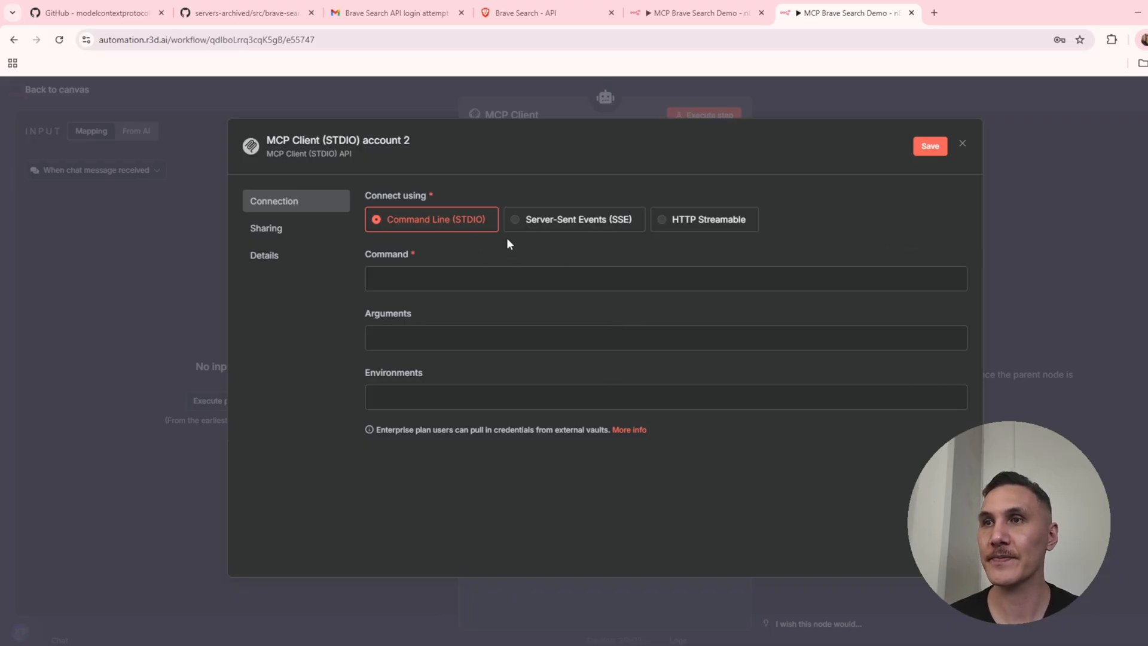
type("npx")
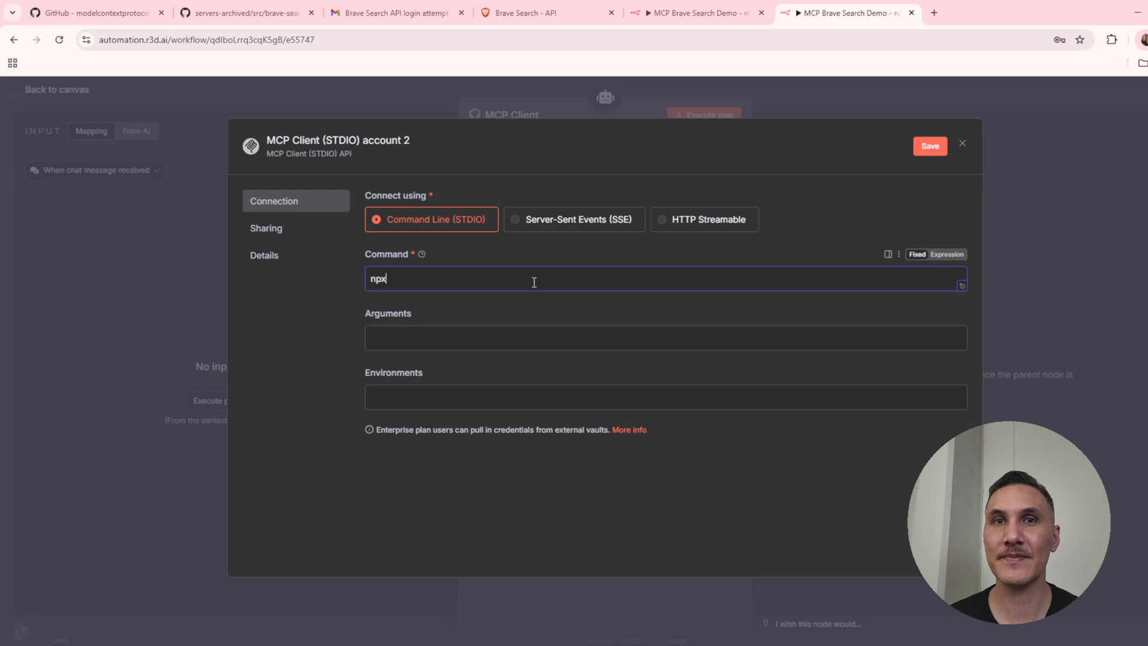
type("-y @modelcontextprotocol/server-brave-search")
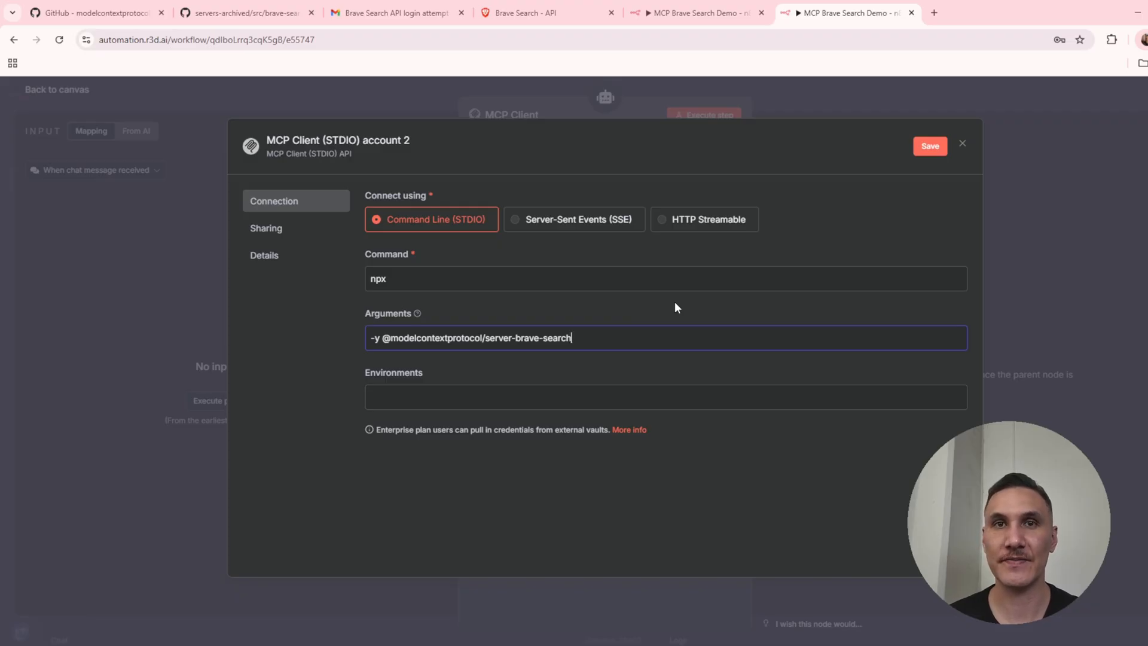
Add the BRAVE_API_KEY= environment value and save the credential.
type("BRAVE_API_KEY")
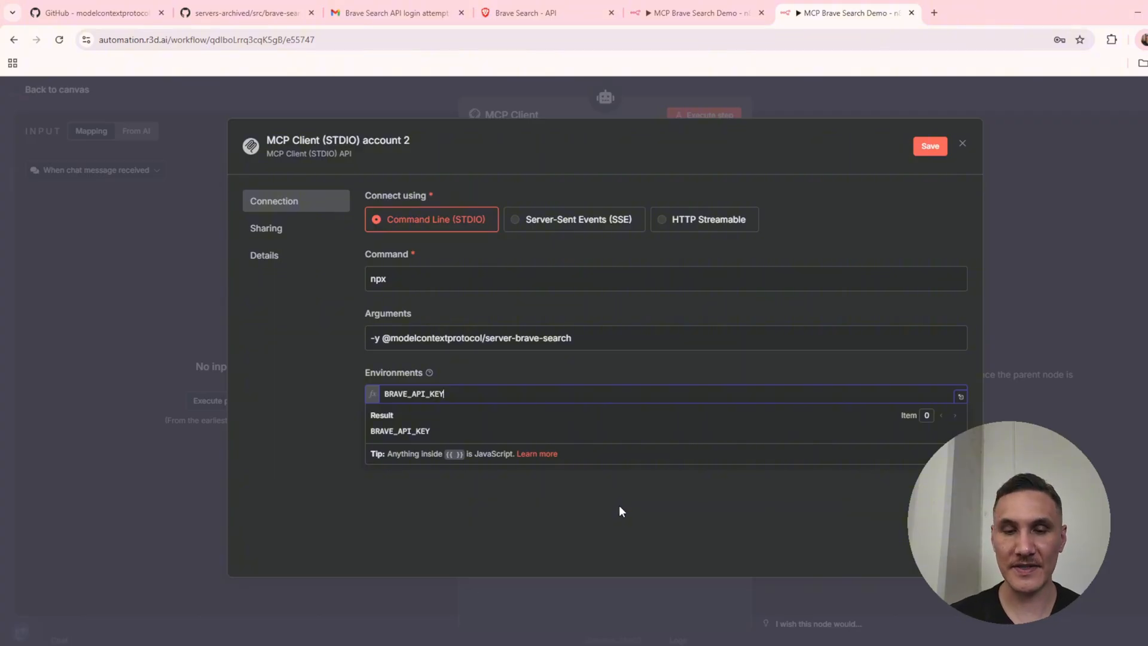
type("=")
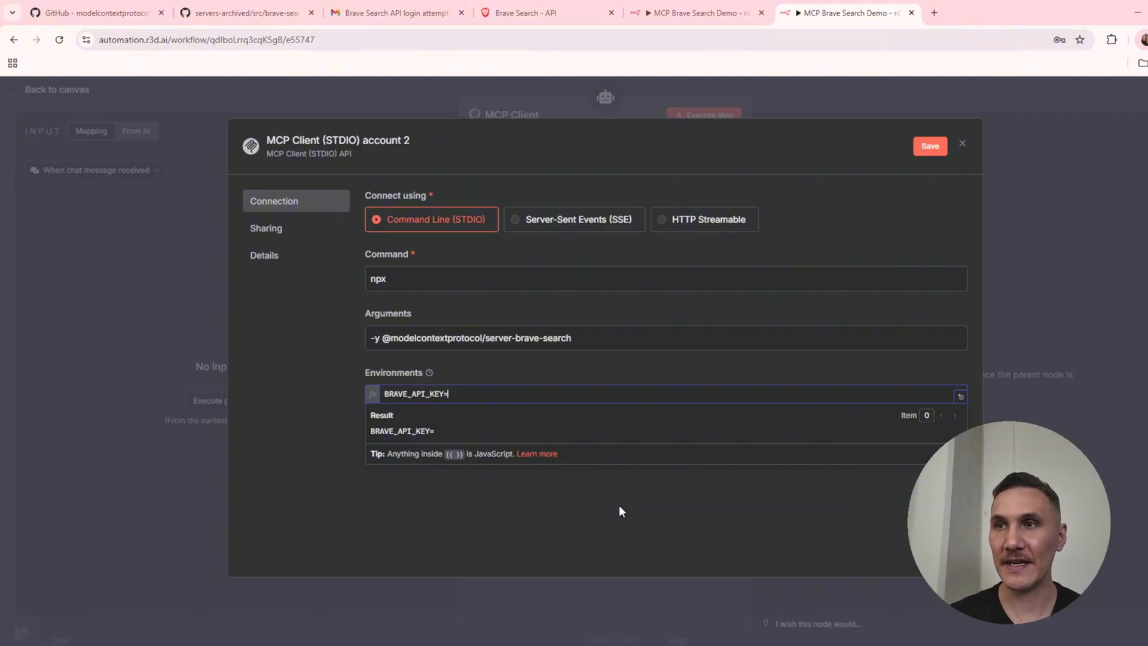
left_click(528, 12)
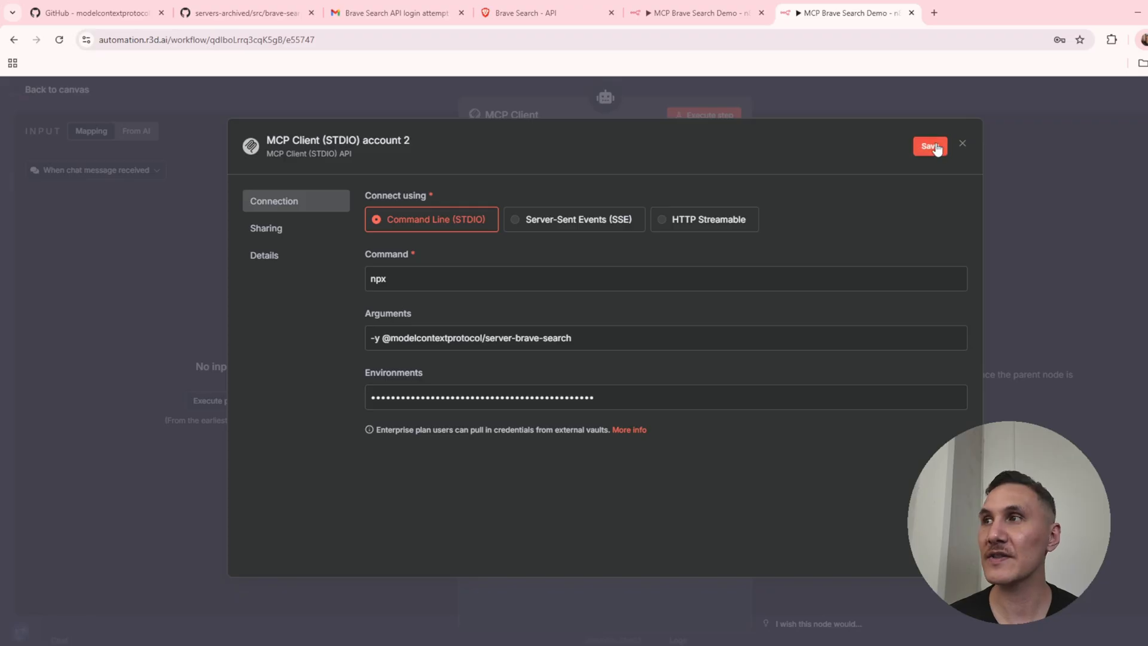
left_click(930, 146)
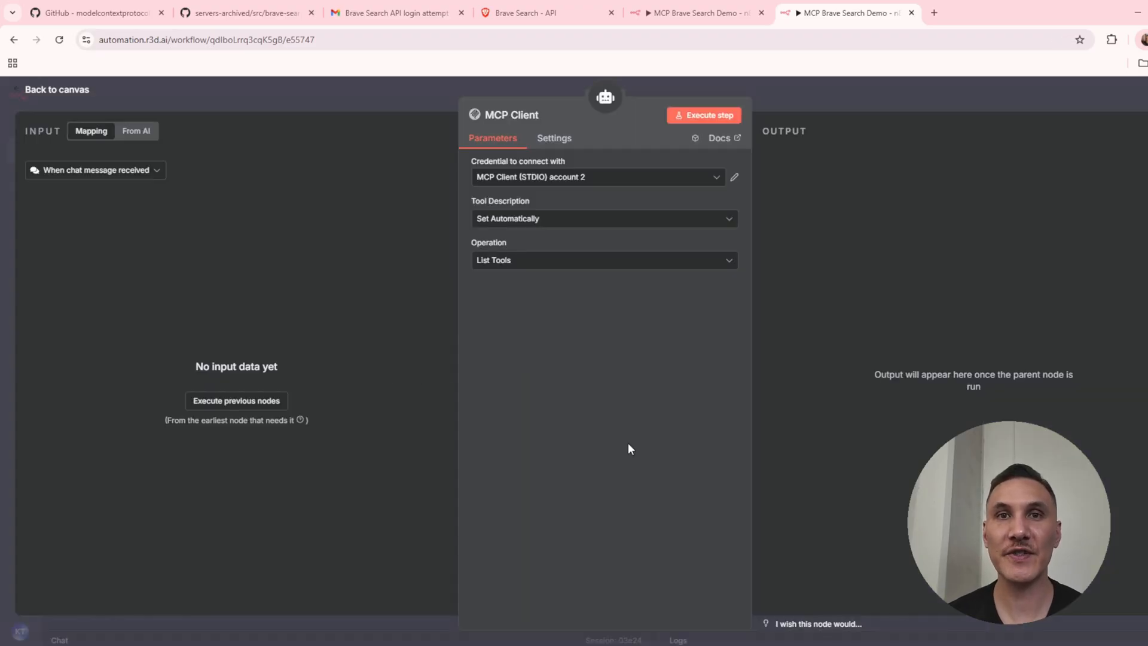
Execute the MCP Client node to list brave_web_search and brave_local_search, then rename it listTools.
left_click(702, 115)
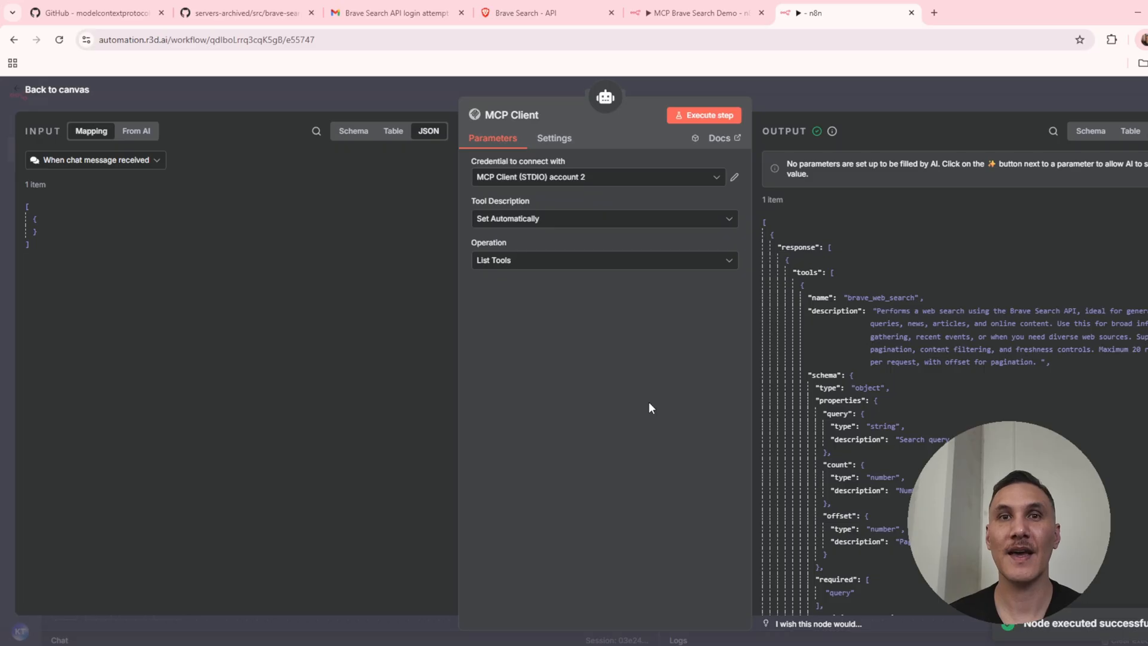
mouse_move(992, 288)
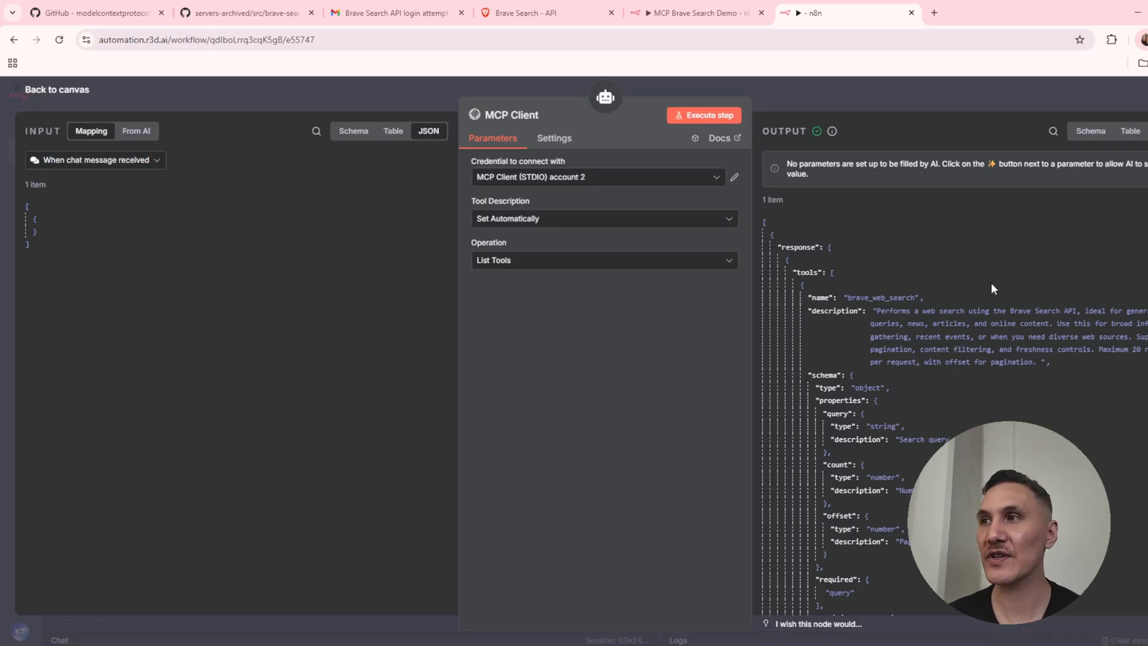
mouse_move(1060, 262)
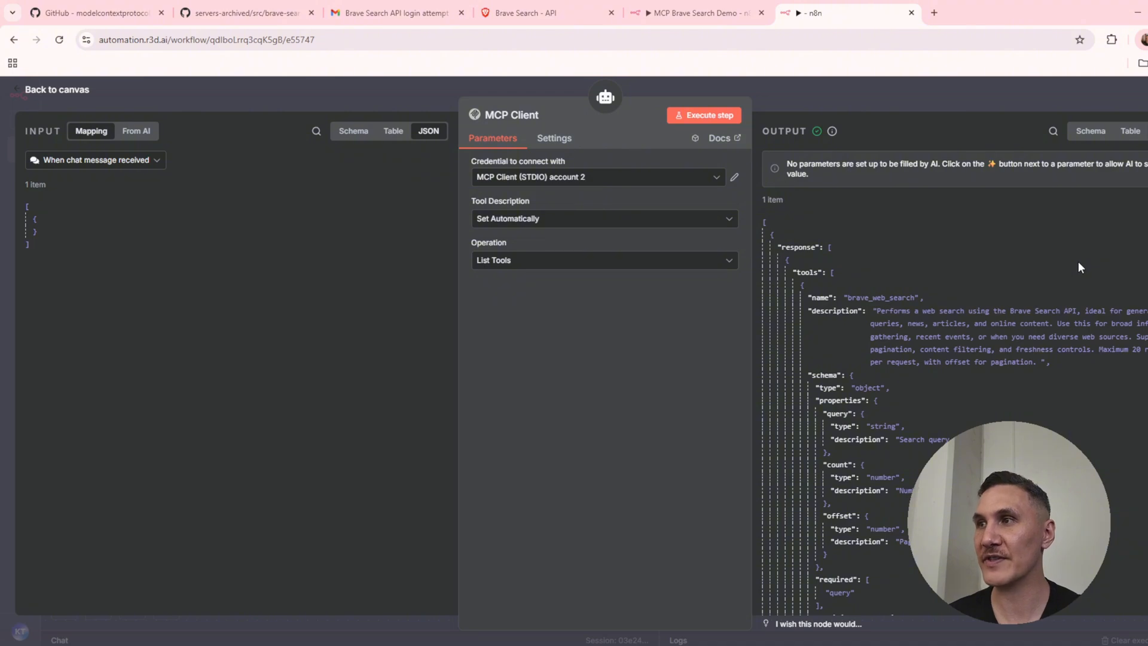
scroll("down", 3)
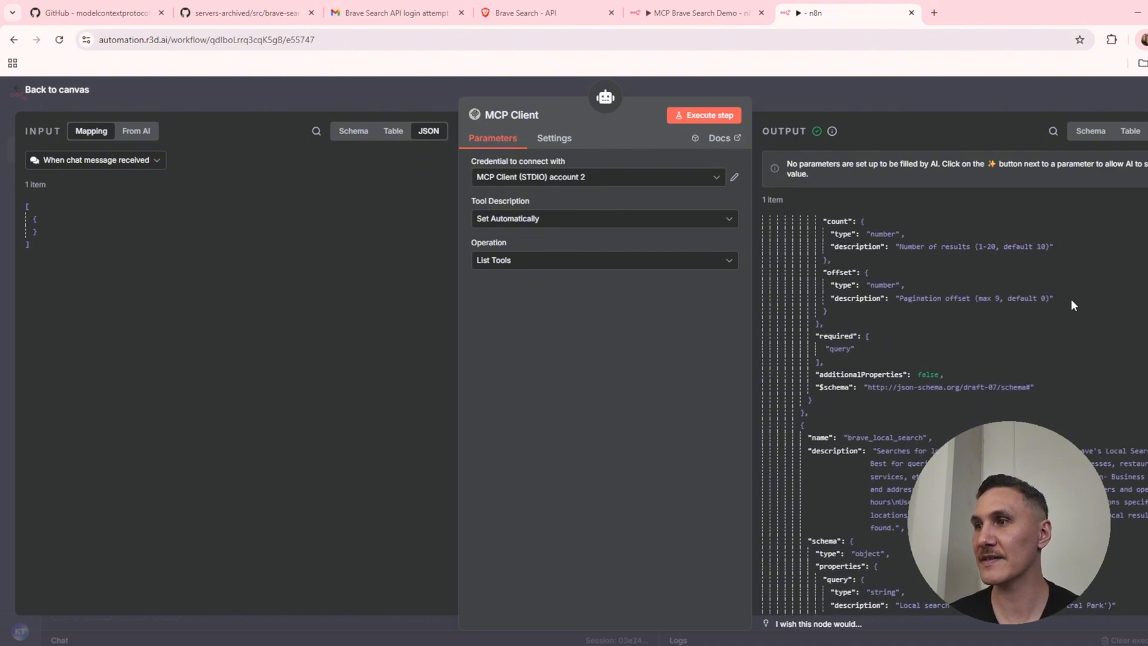
scroll("down", 3)
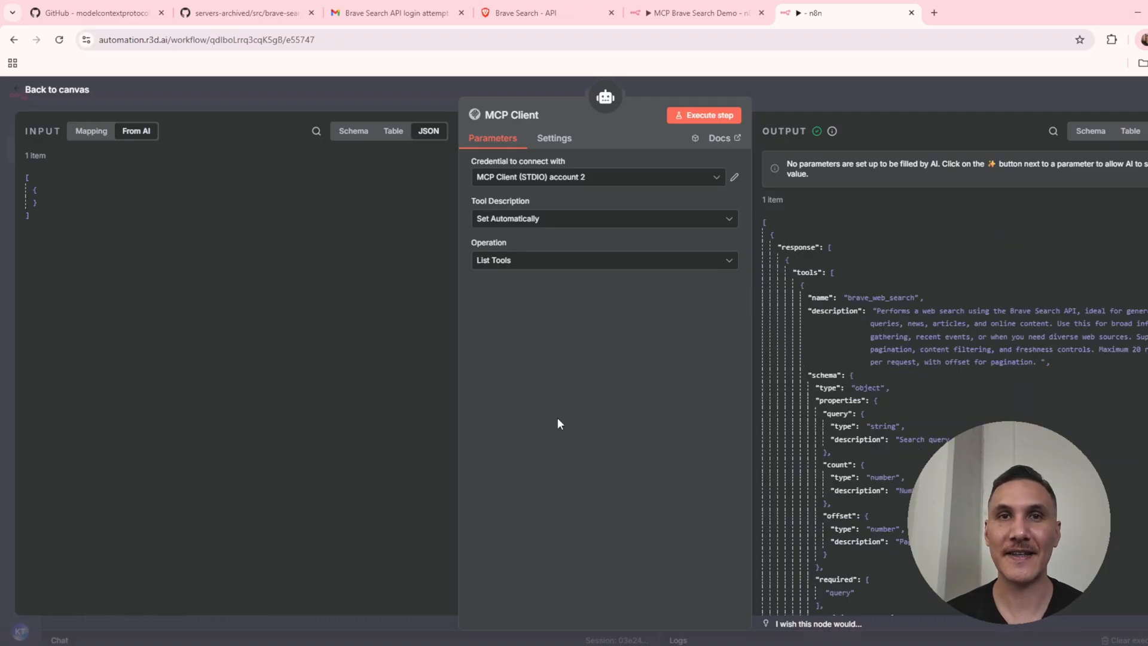
double_click(510, 114)
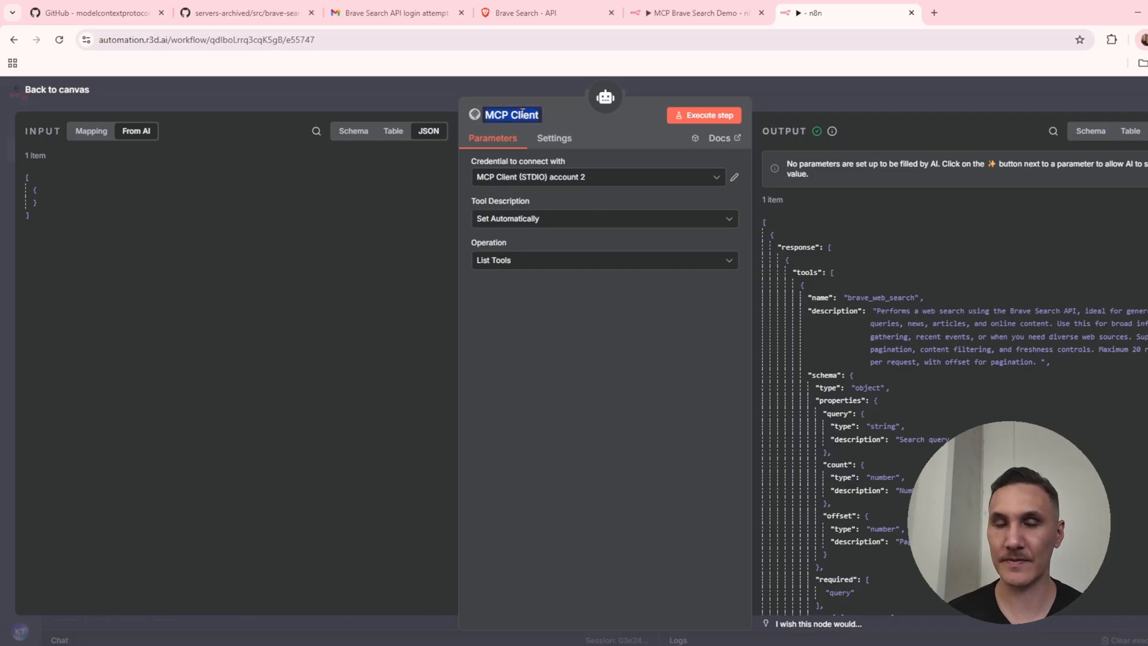
type("listTools")
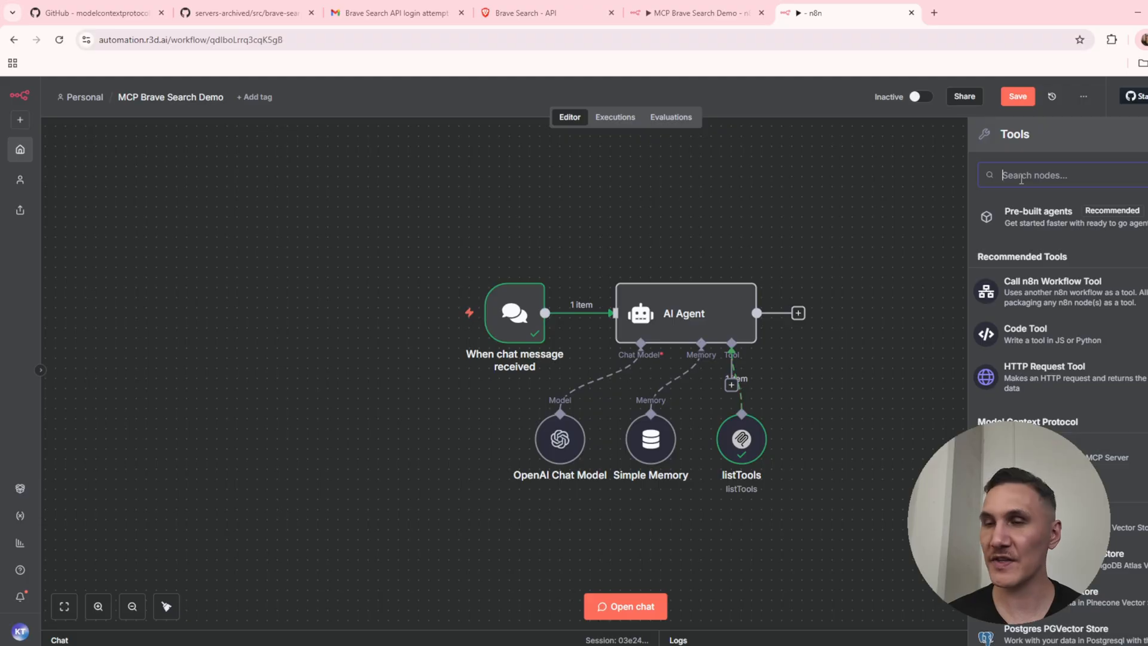
Add a second MCP Client tool set to Execute Tool with Tool Name {{ $fromAI('Tool_Name') }}.
type("mcp")
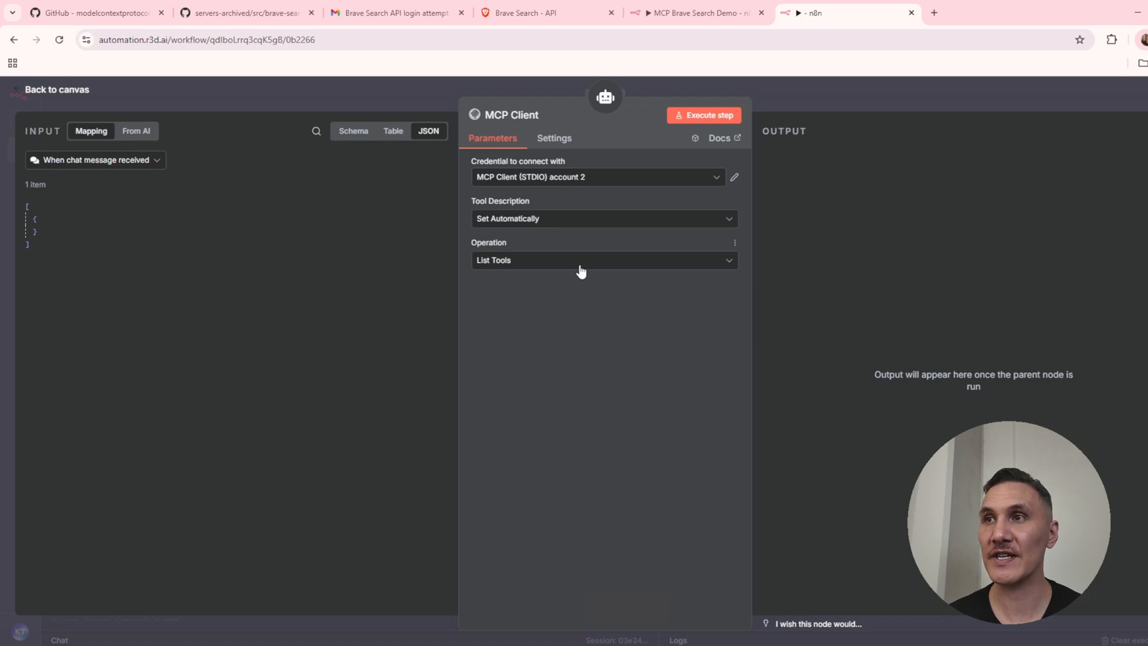
left_click(602, 259)
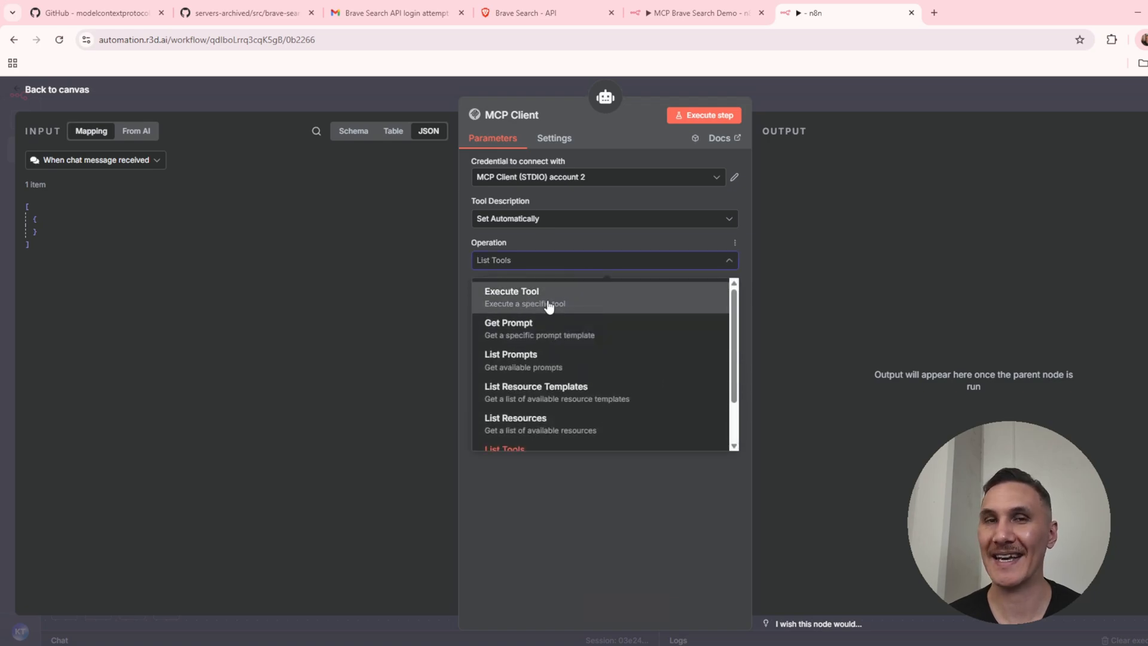
left_click(510, 292)
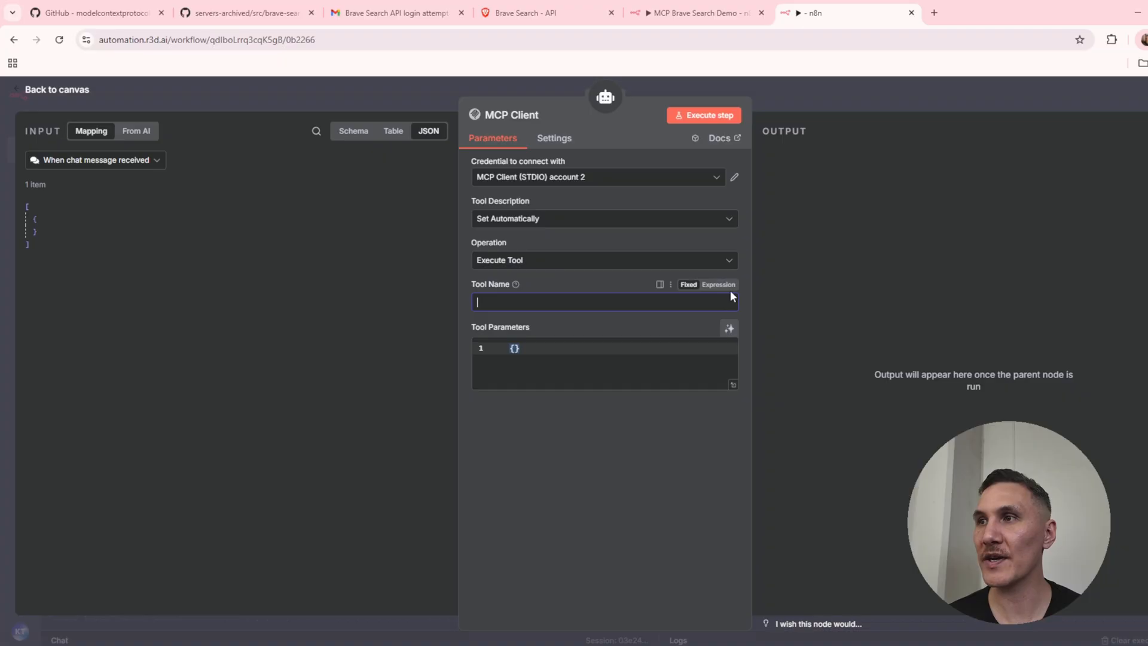
left_click(719, 284)
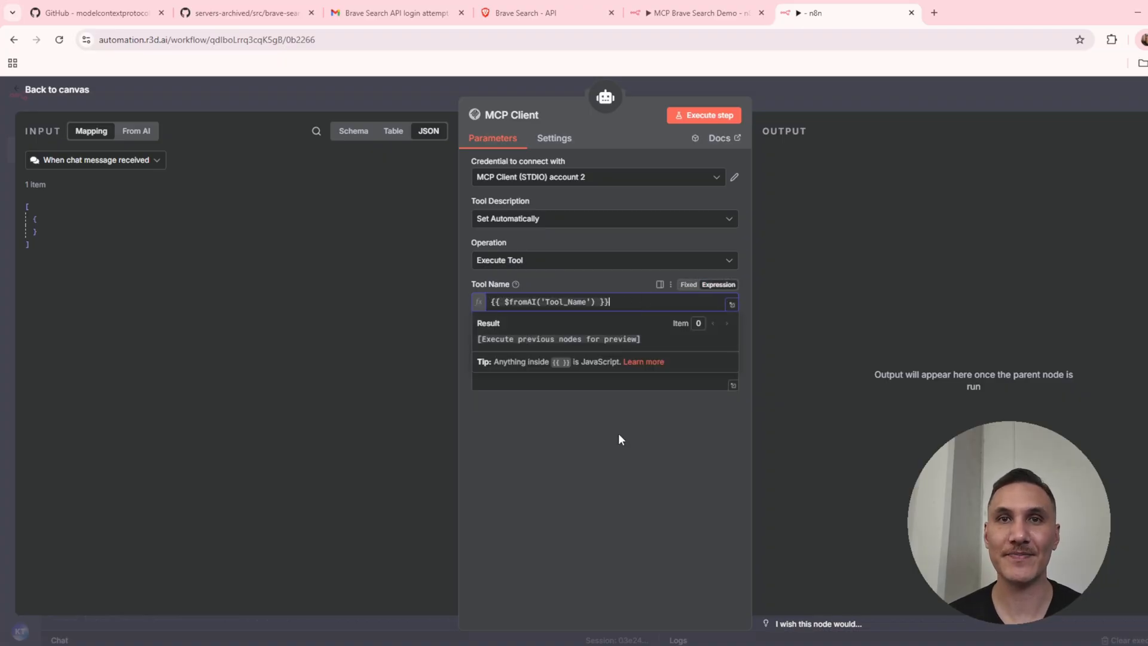
Let the model define the tool parameters and rename the node executeTool.
left_click(729, 328)
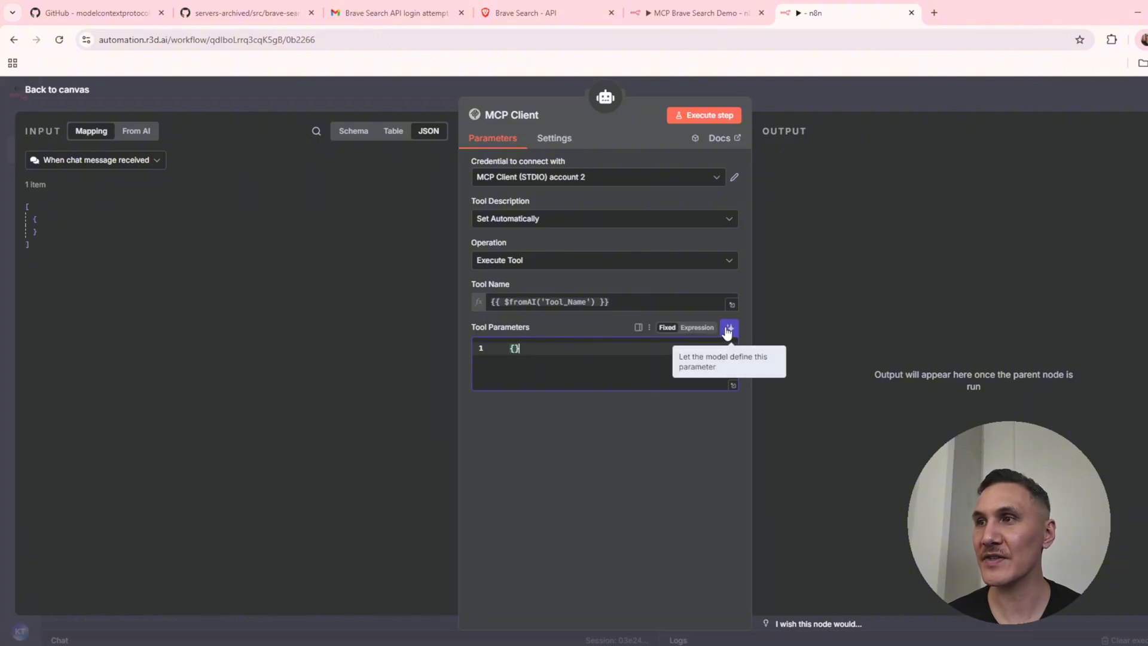
left_click(729, 328)
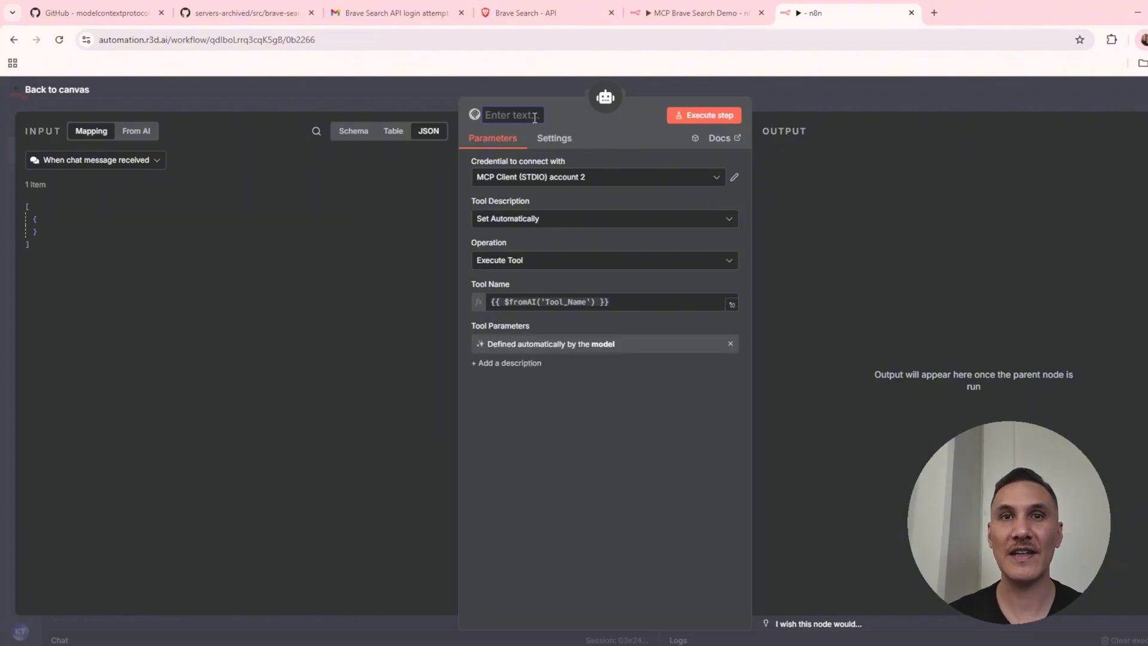
type("exec")
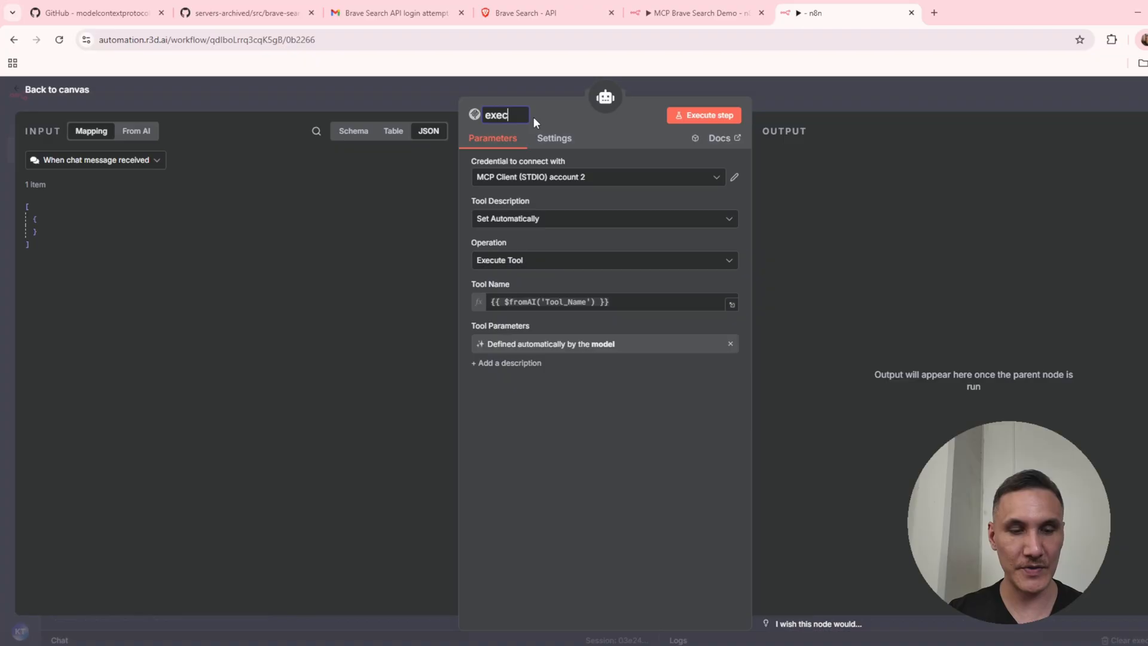
left_click(57, 90)
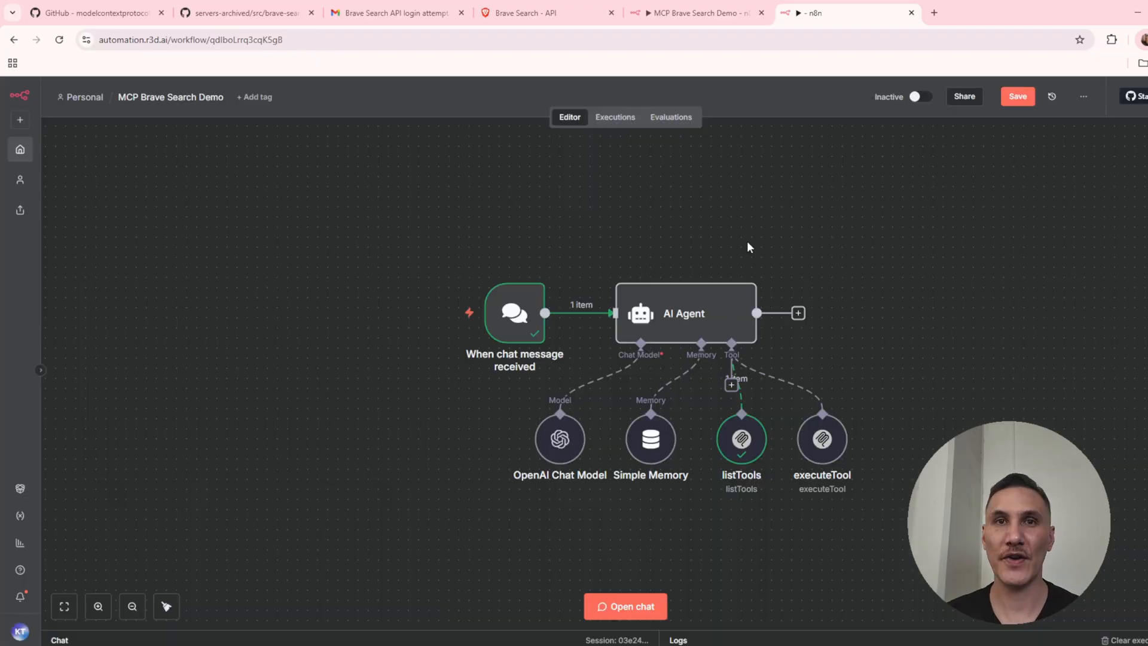
Rename the agent MCP Agent and add the system message 'You are a smart AI automation assistant. Always follow these rules:'.
double_click(683, 312)
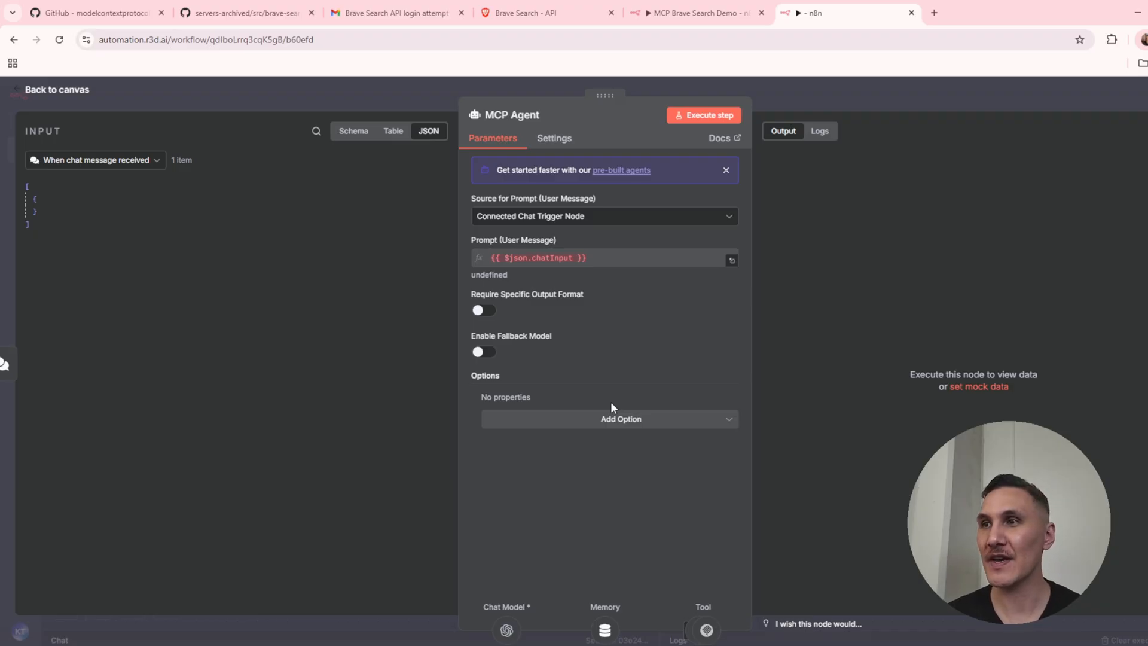
left_click(621, 418)
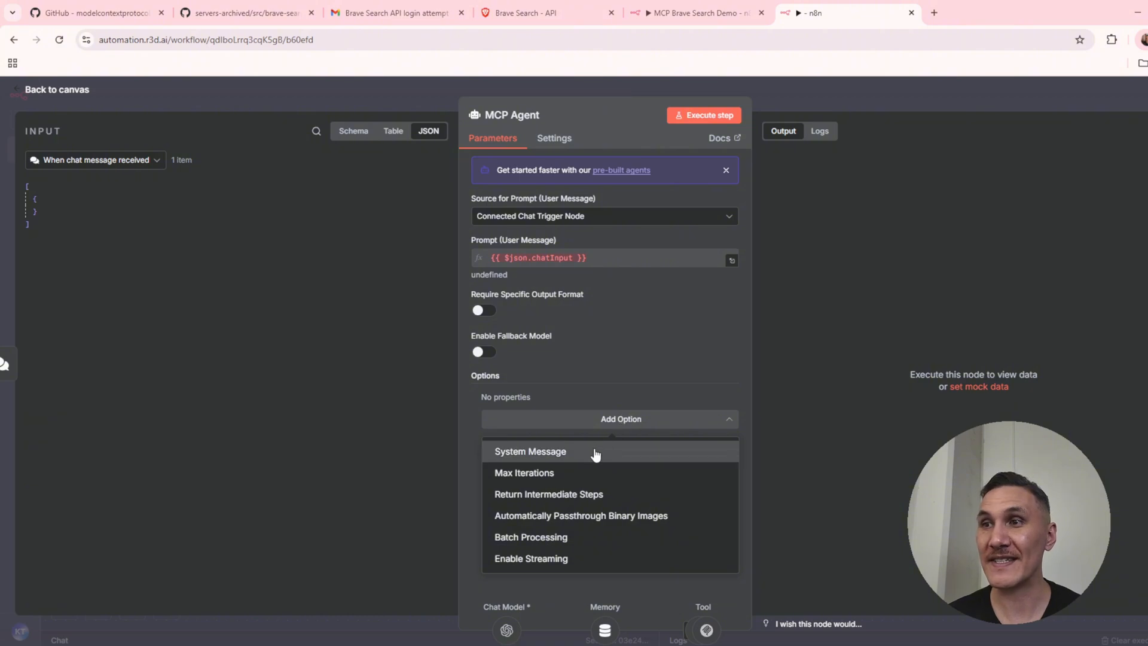
left_click(529, 451)
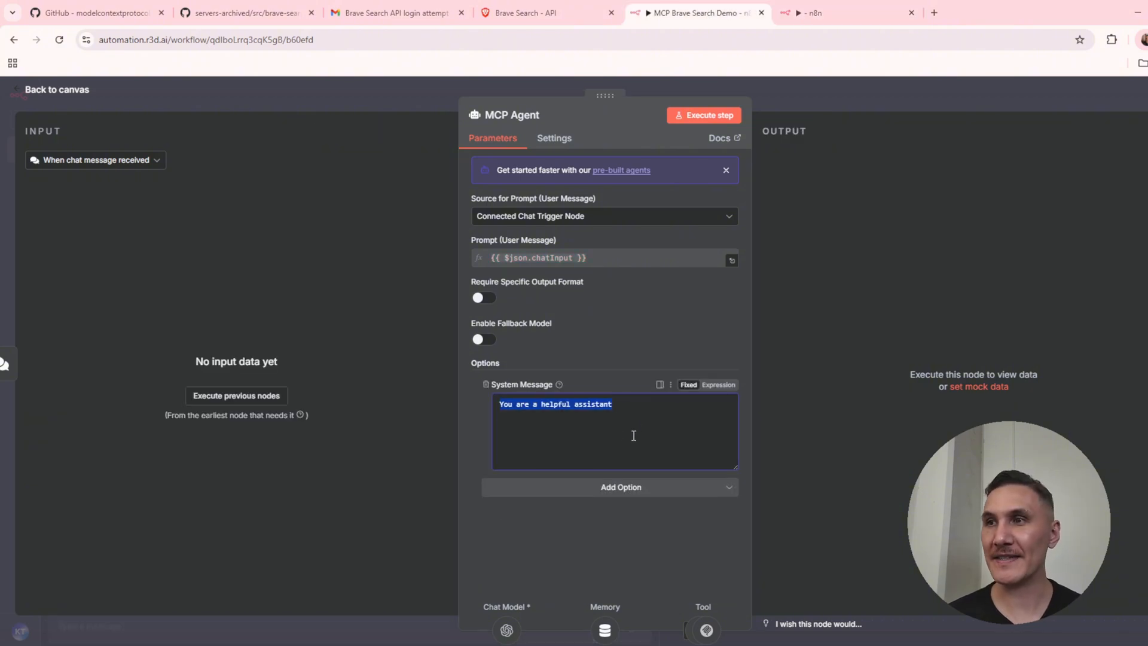
type("You are a smart AI automation assistant. Always follow these rules:")
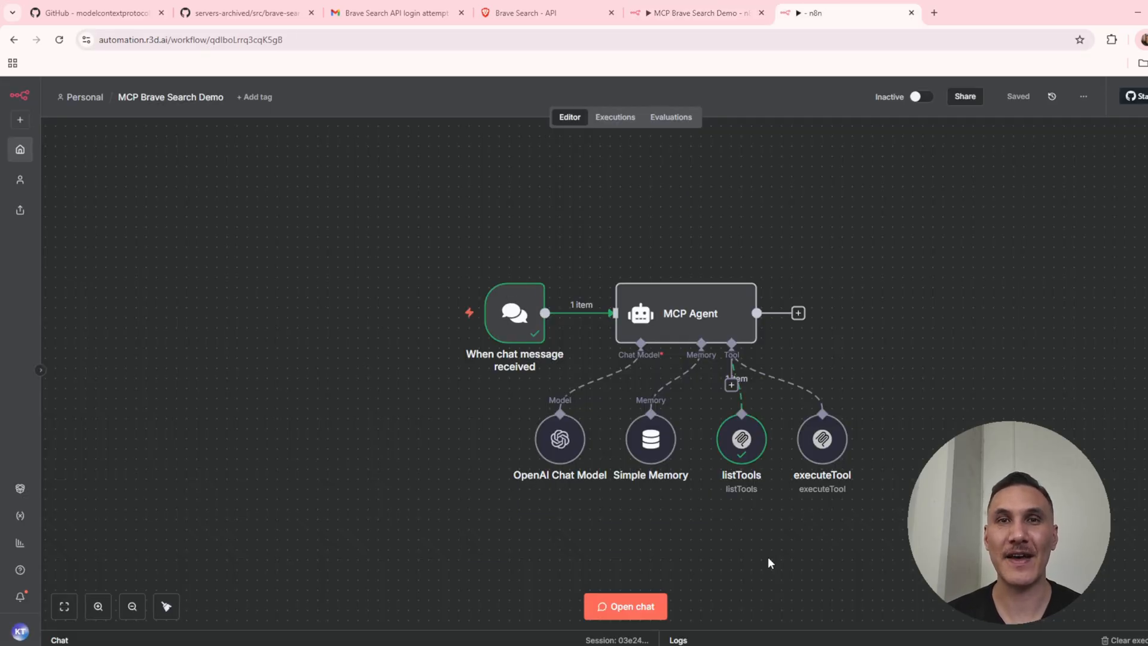
Ask the agent in chat for the top 5 pizza restaurants in Sydney.
left_click(624, 605)
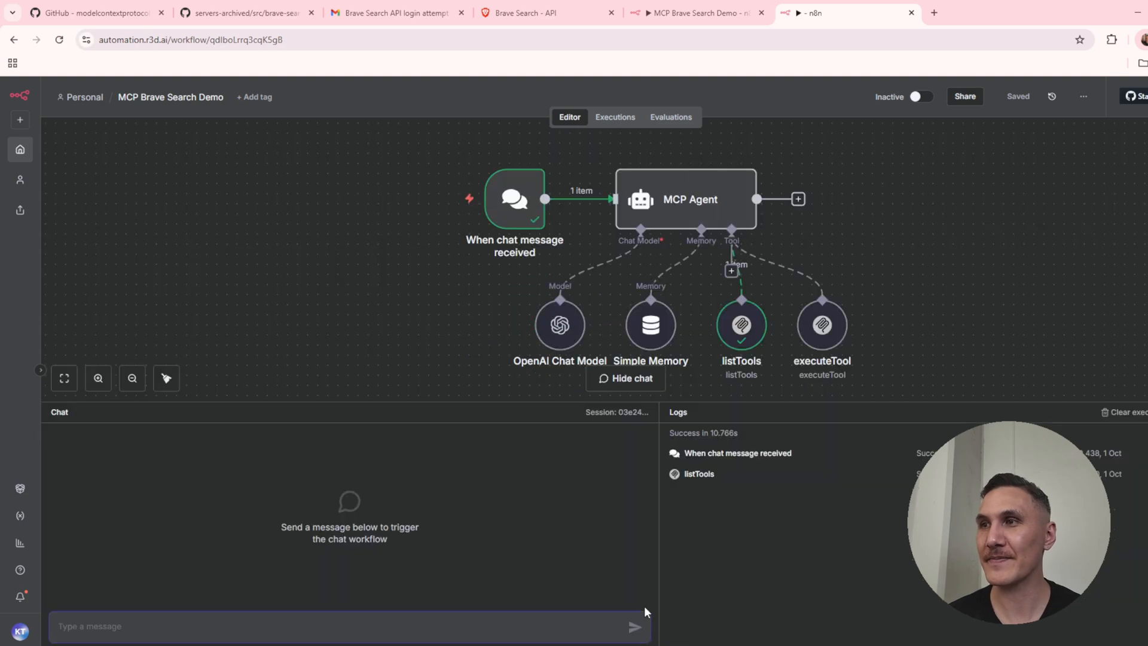
type("top 5 best pizza resturan")
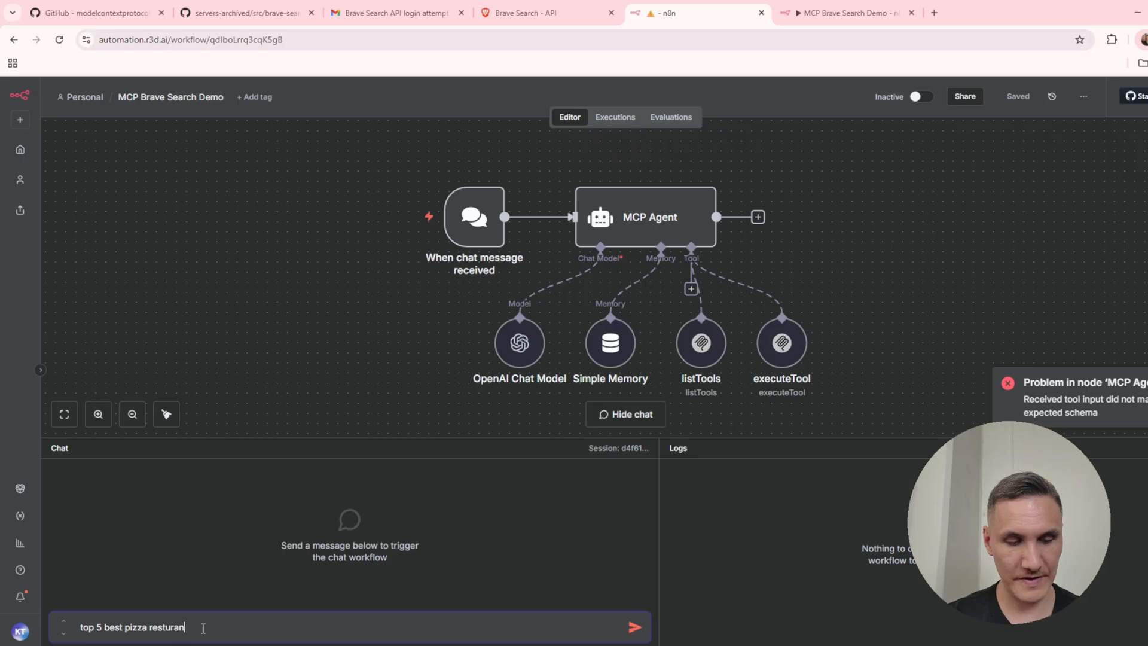
left_click(633, 626)
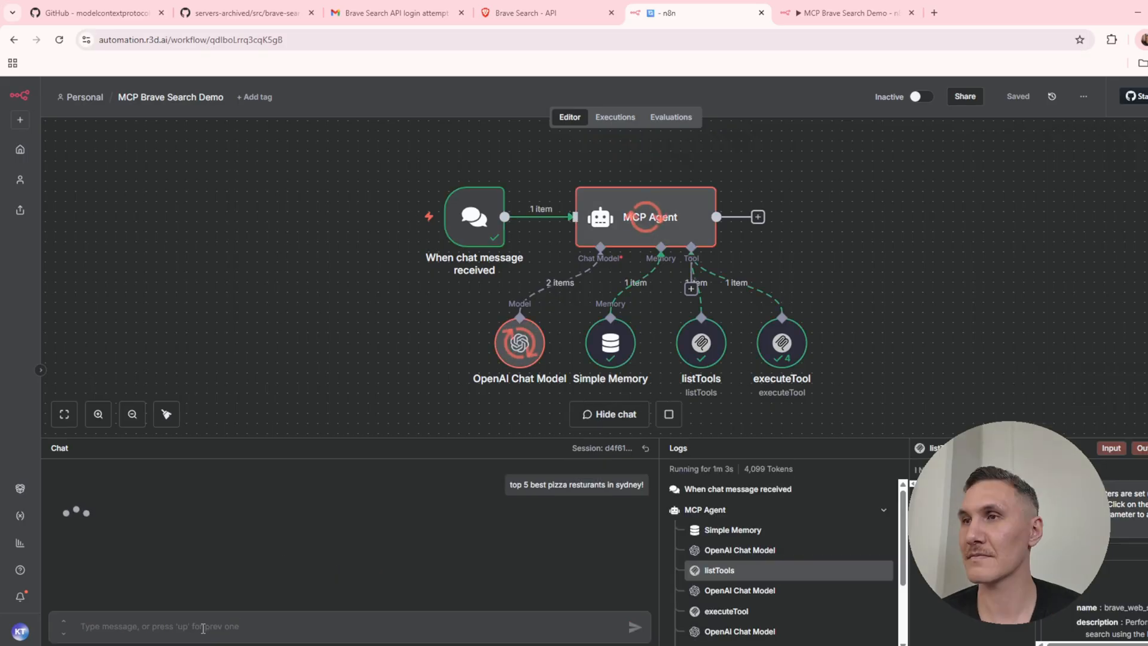